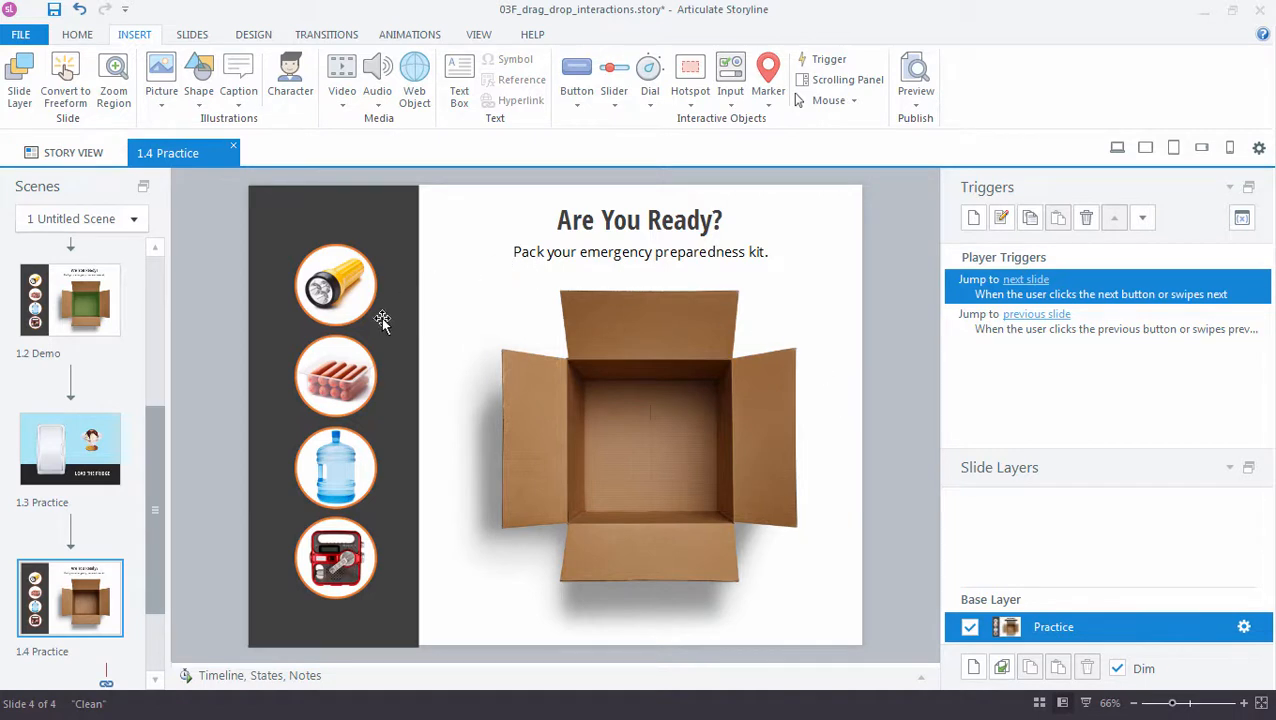
pyautogui.moveTo(394, 628)
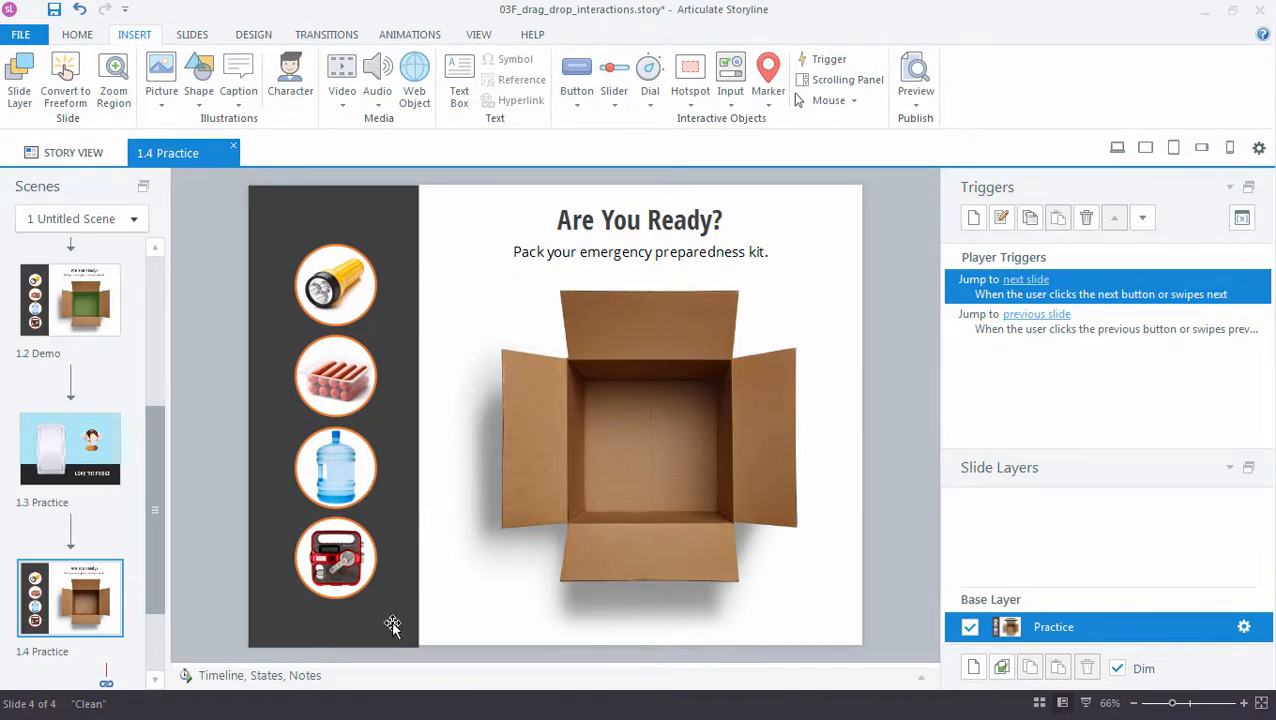
# Step: Expand the Practice slide's timeline and inspect its objects, selecting the flashlight and water pictures
pyautogui.click(260, 676)
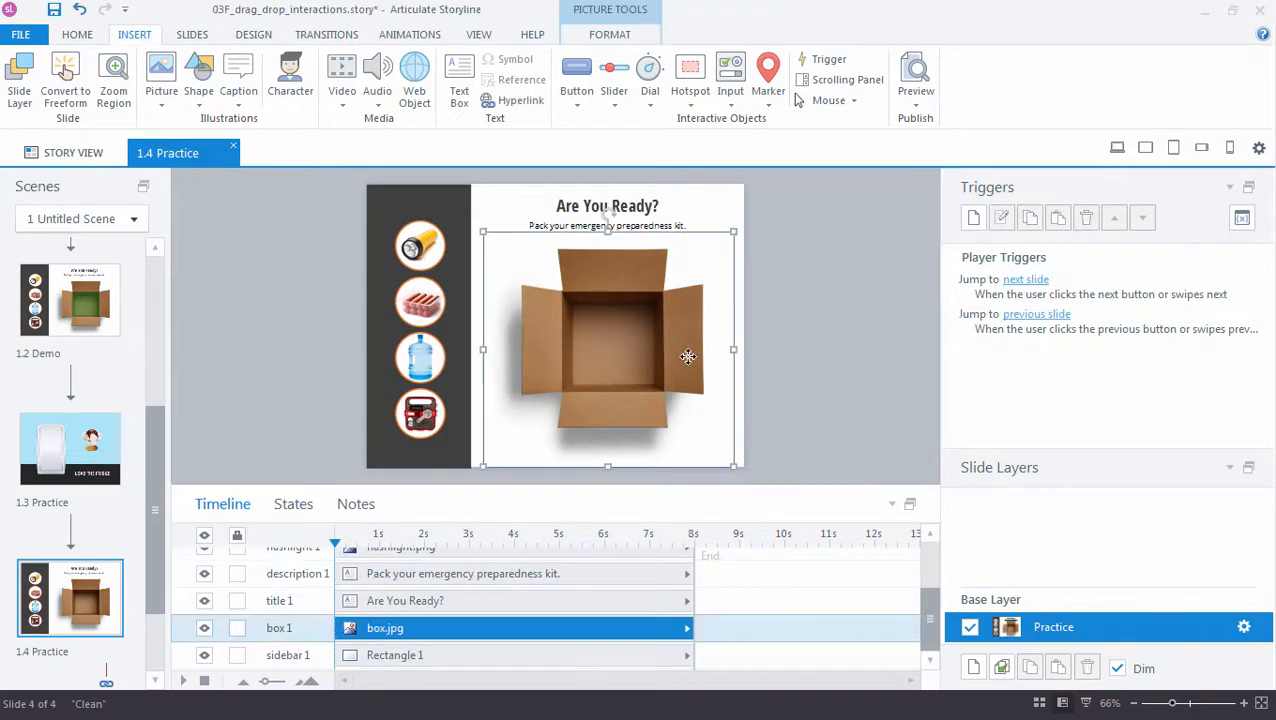
pyautogui.moveTo(560, 192)
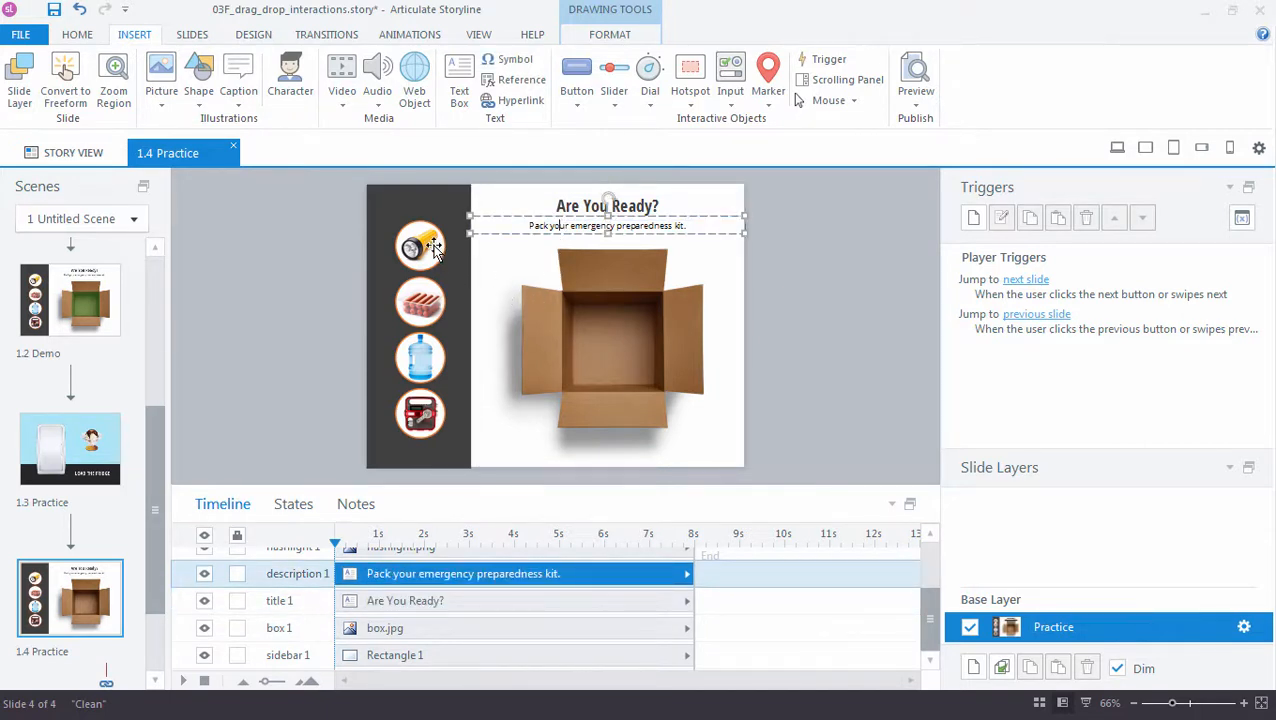
pyautogui.click(420, 248)
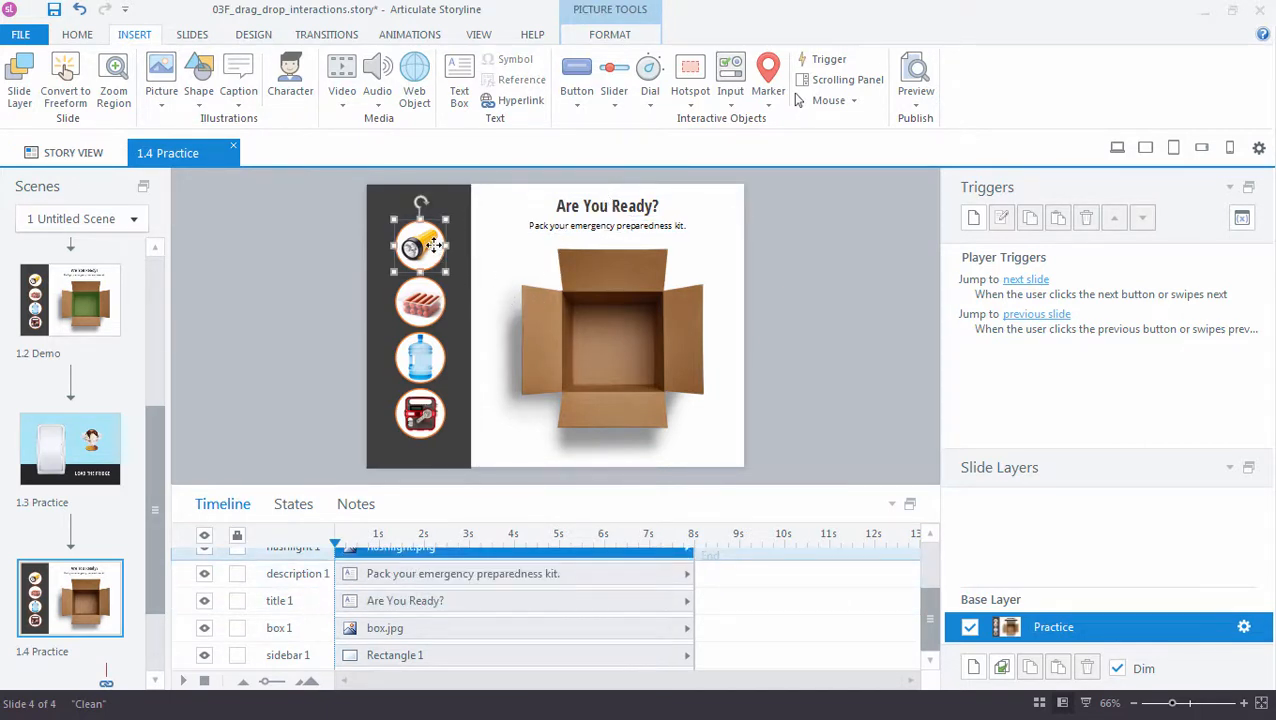
pyautogui.click(420, 356)
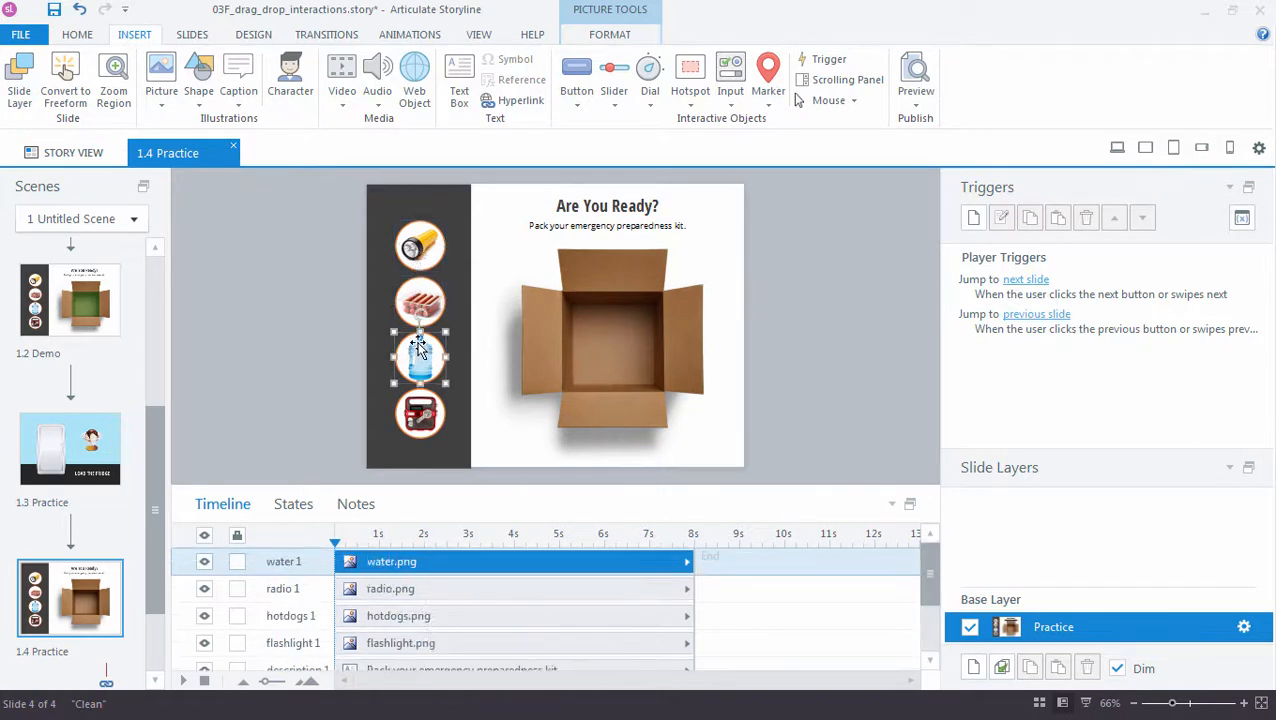
pyautogui.moveTo(420, 356); pyautogui.dragTo(580, 338)
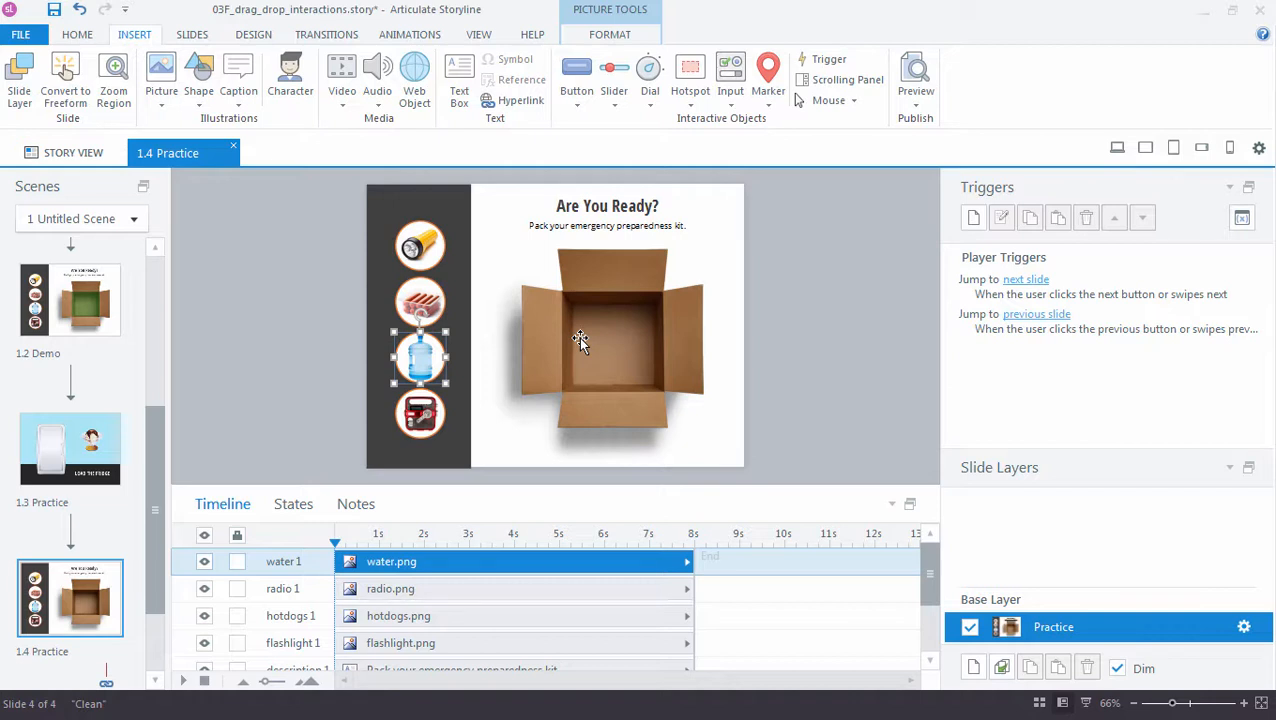
pyautogui.moveTo(596, 390)
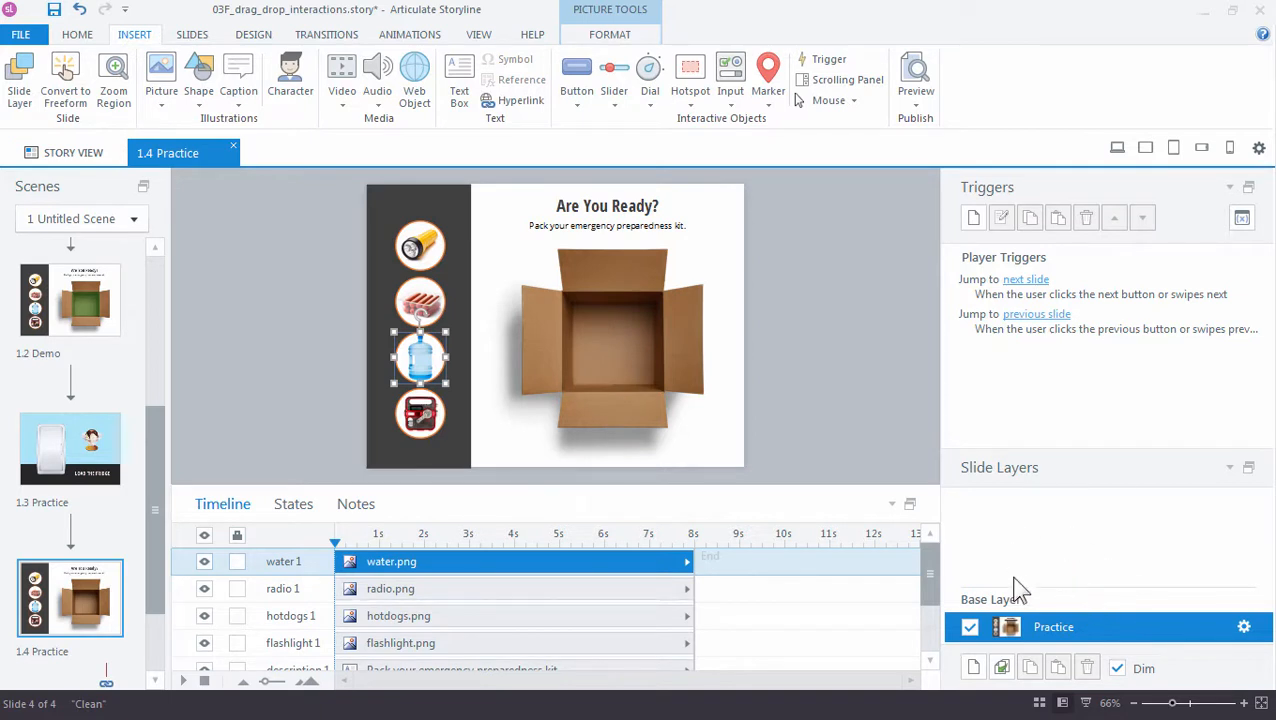
pyautogui.moveTo(1036, 568)
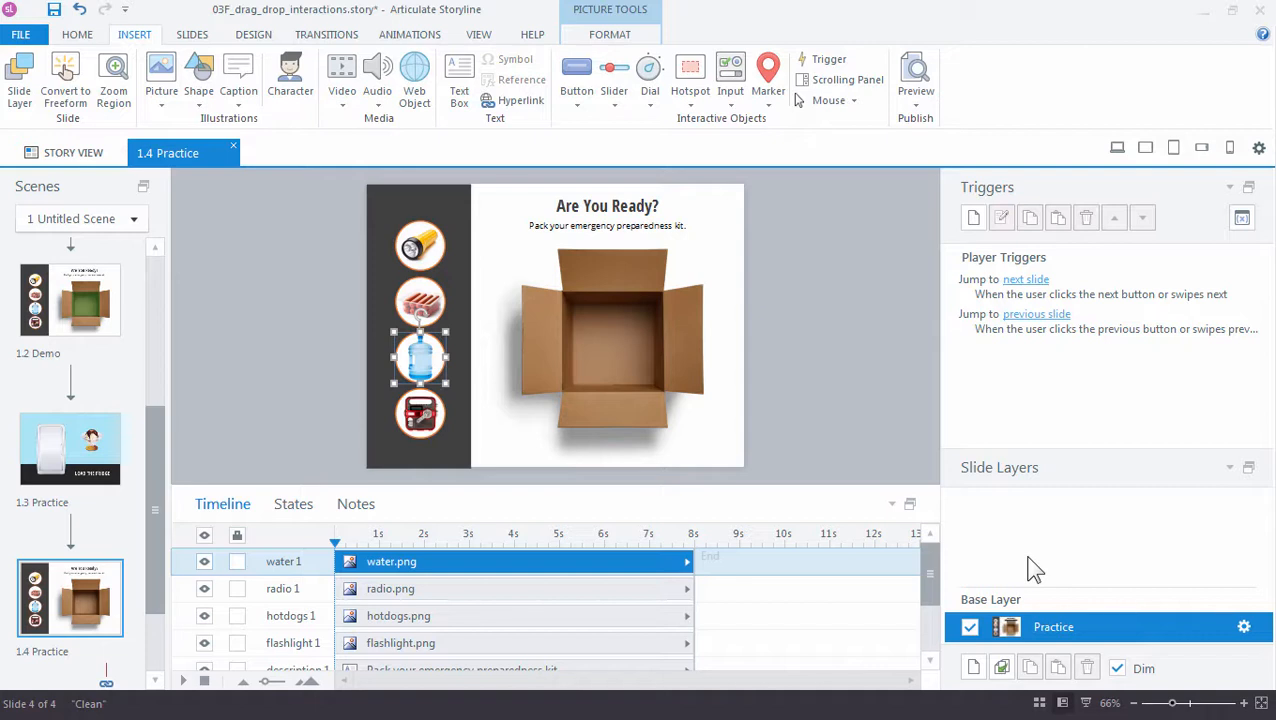
pyautogui.moveTo(956, 556)
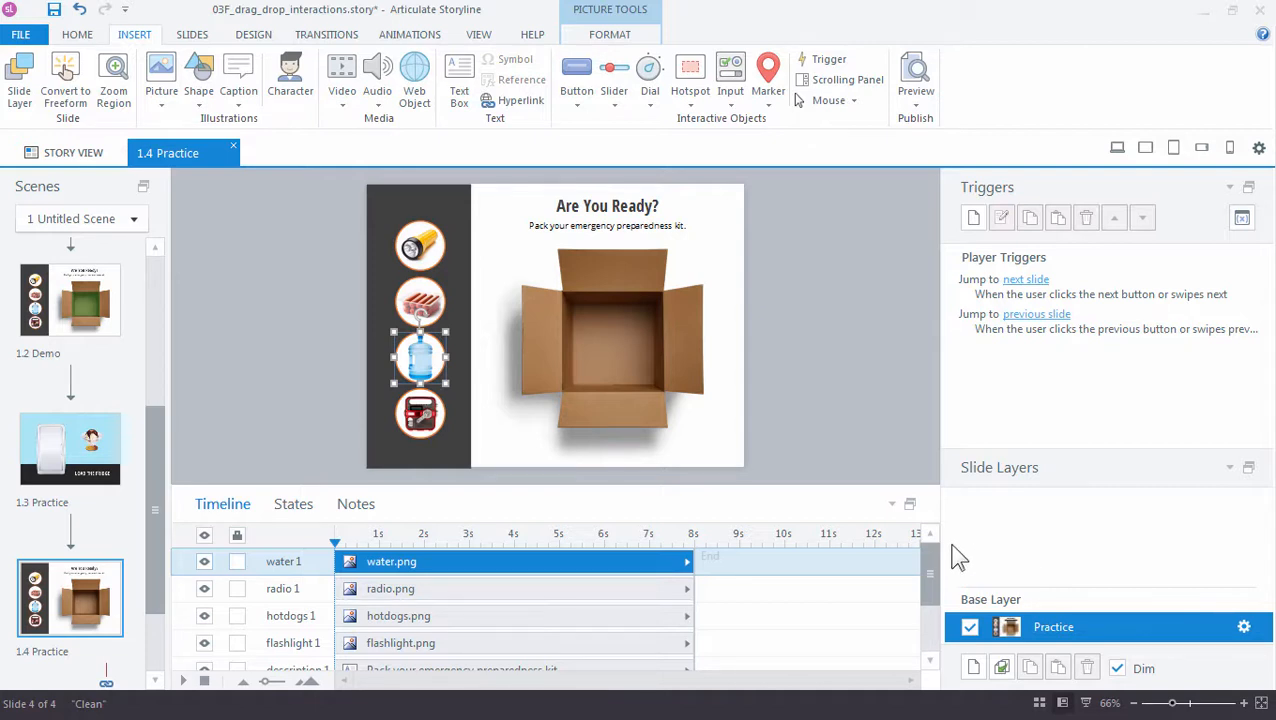
pyautogui.moveTo(322, 294)
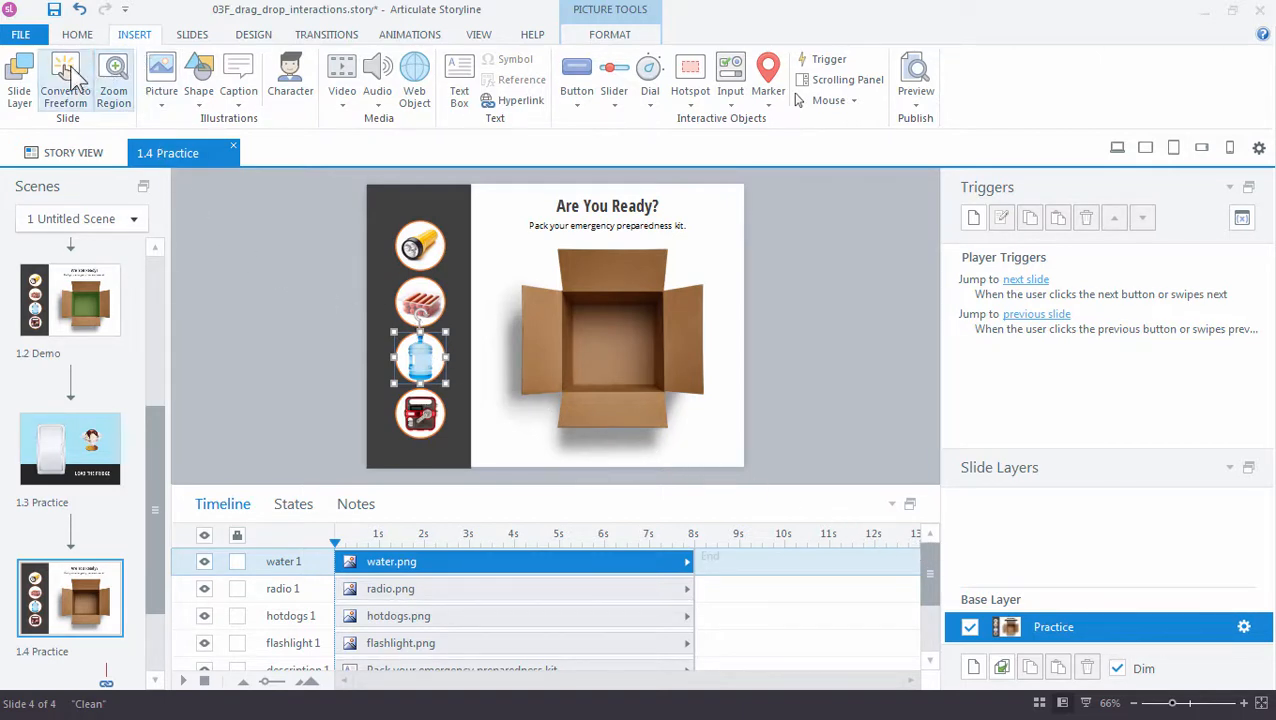
# Step: Convert the Practice slide to a freeform question of type Drag and Drop
pyautogui.click(64, 80)
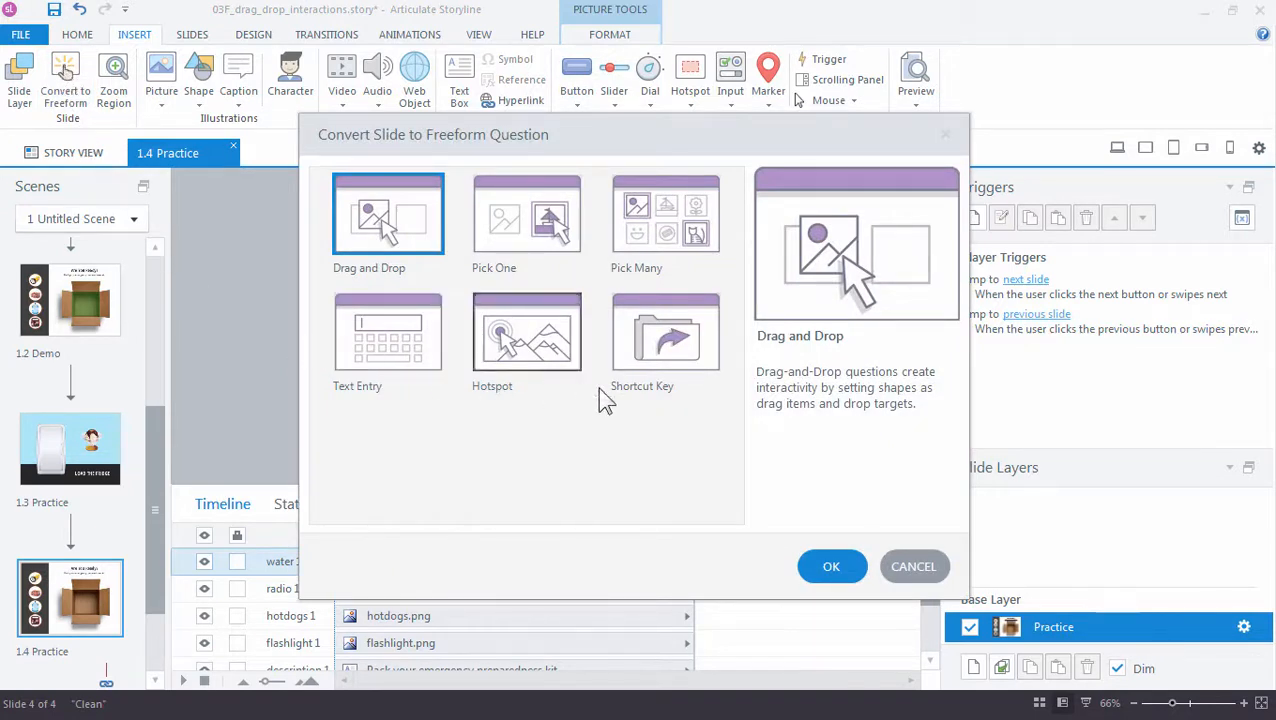
pyautogui.moveTo(544, 442)
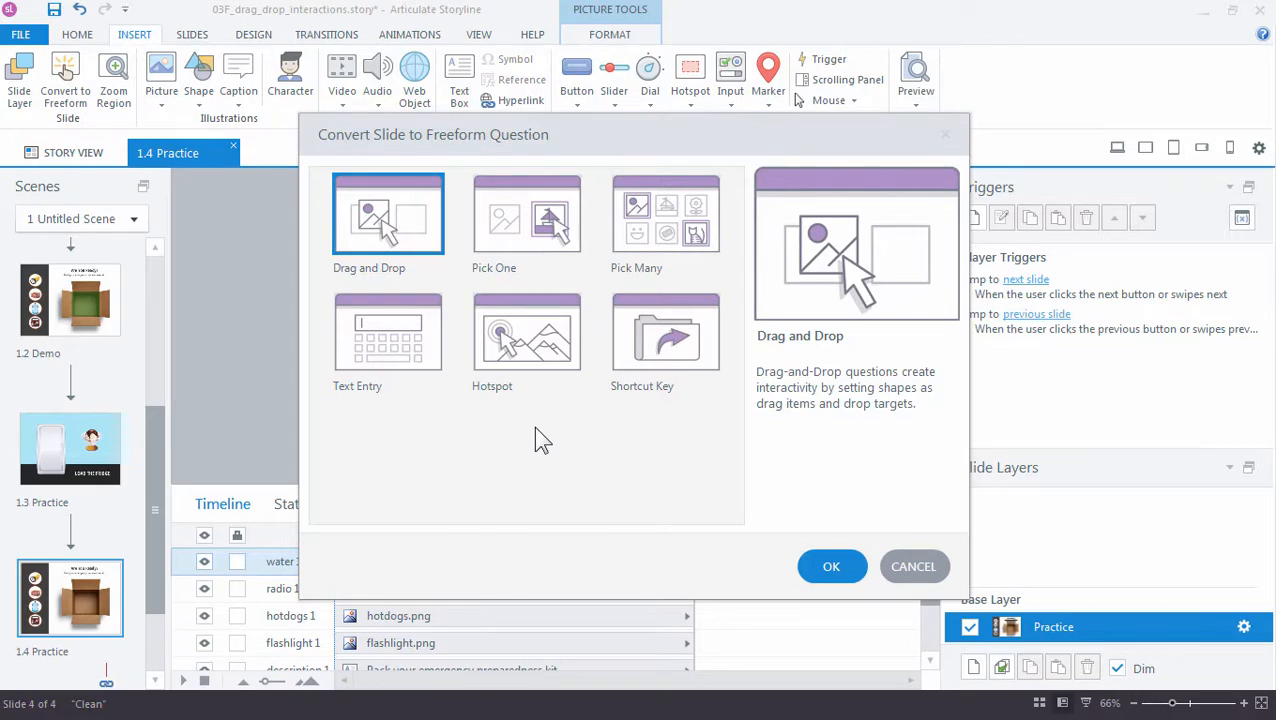
pyautogui.moveTo(372, 448)
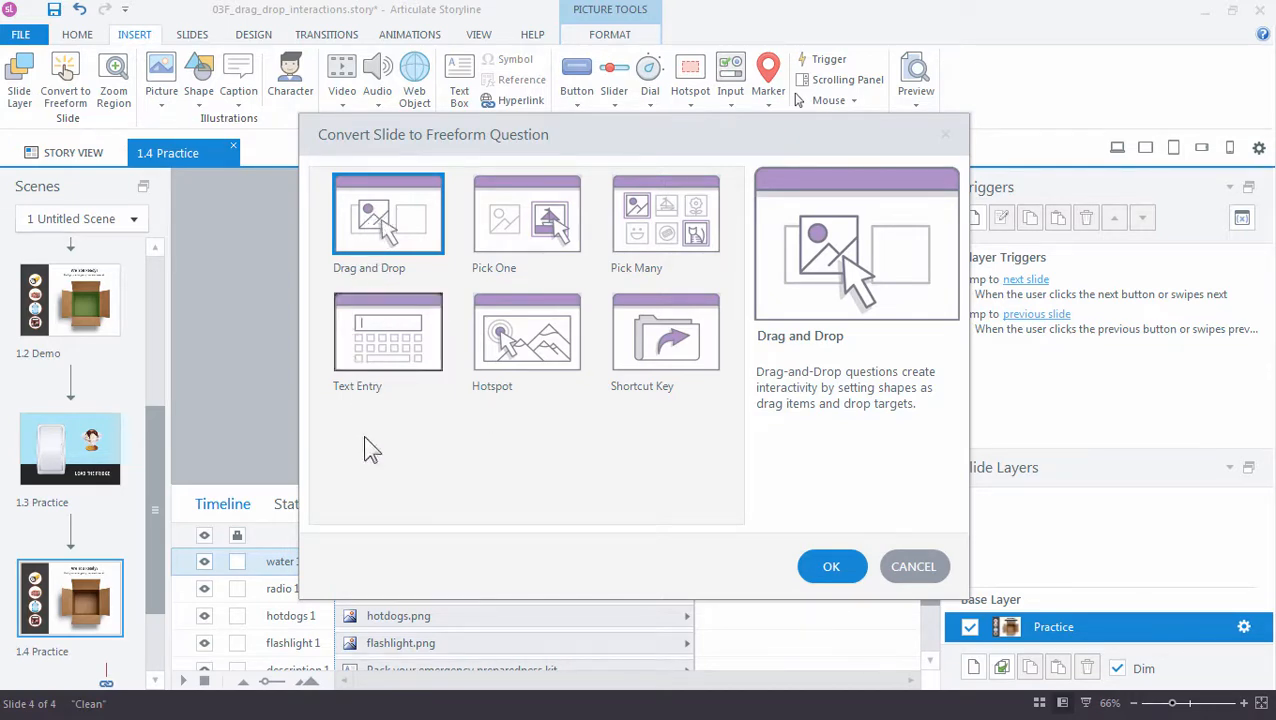
pyautogui.click(832, 566)
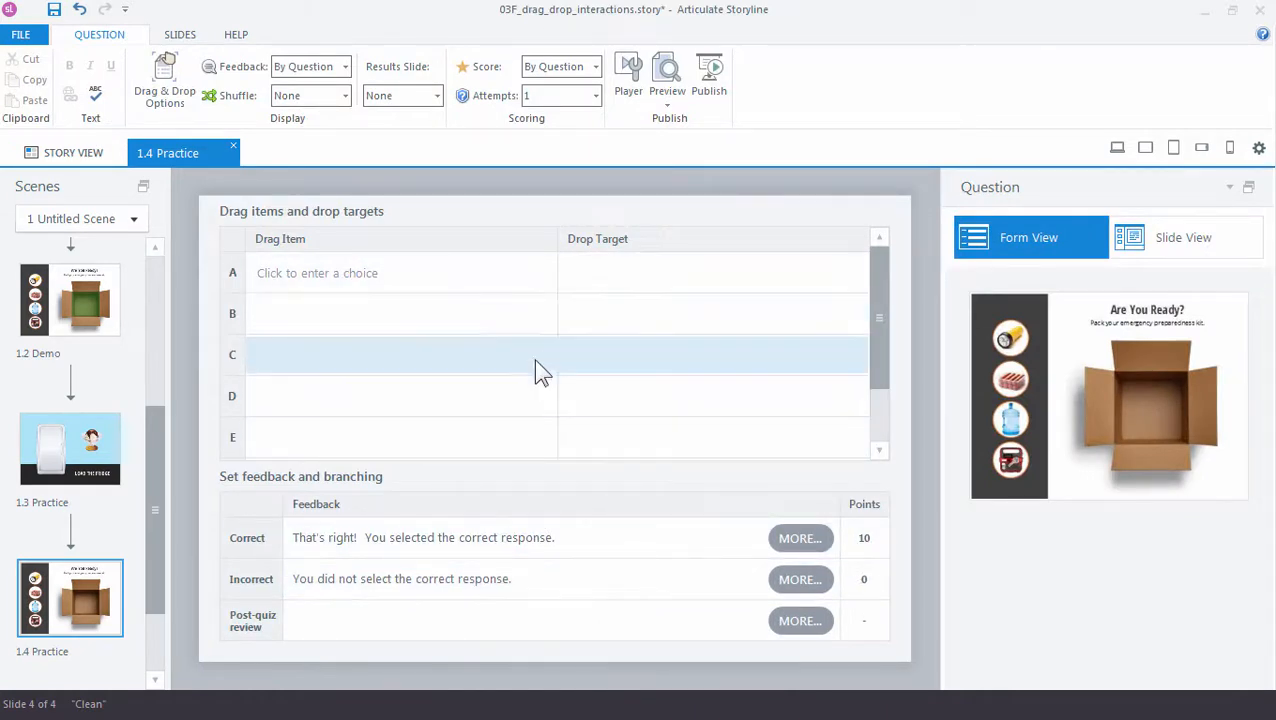
pyautogui.moveTo(290, 248)
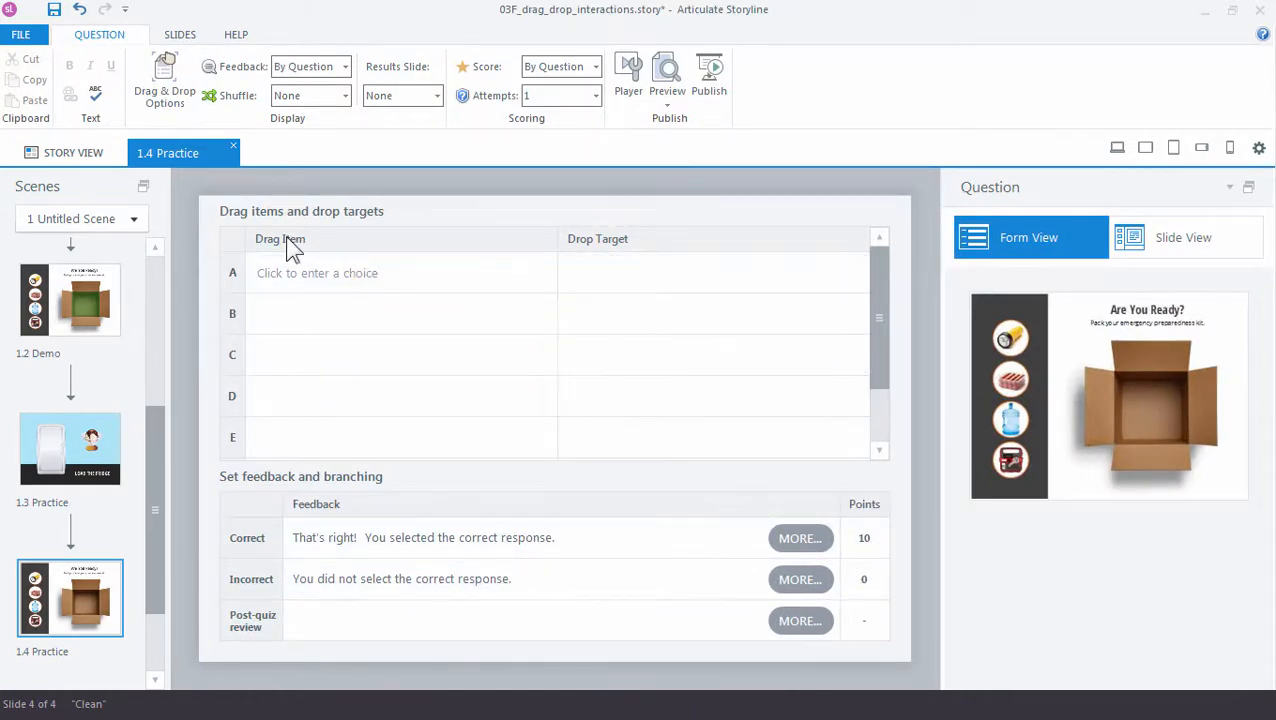
pyautogui.moveTo(610, 250)
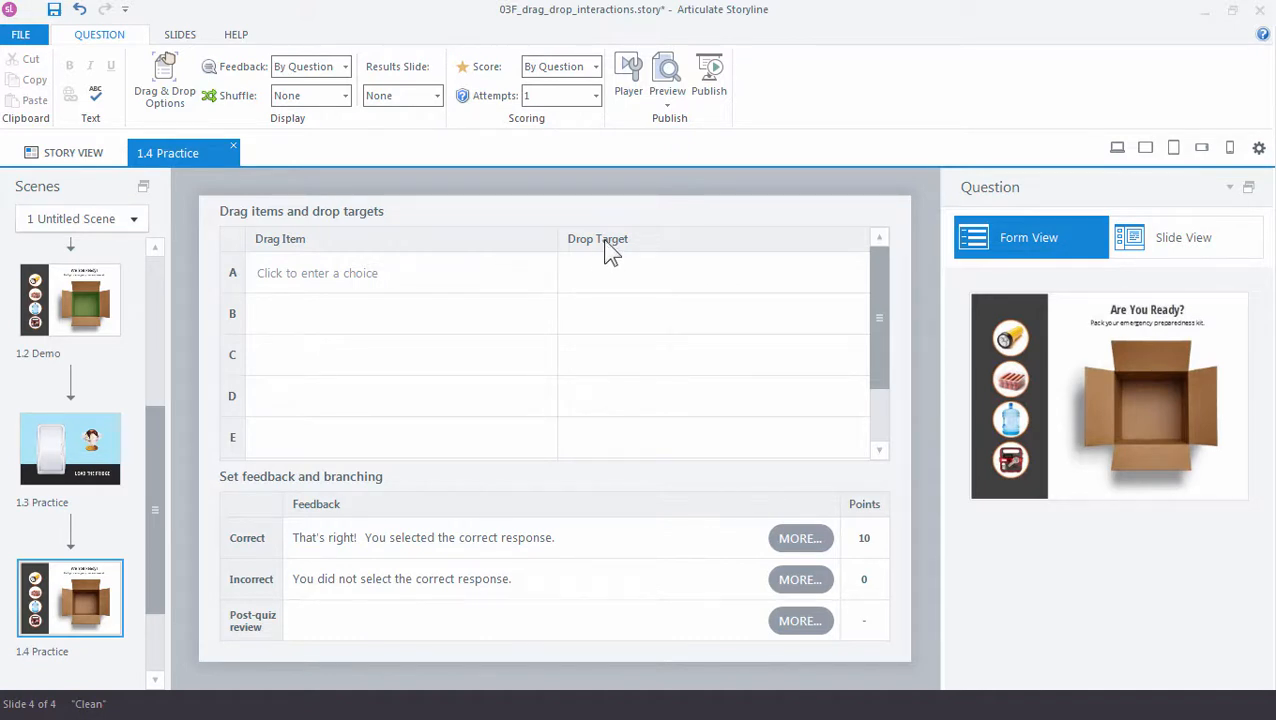
pyautogui.moveTo(456, 584)
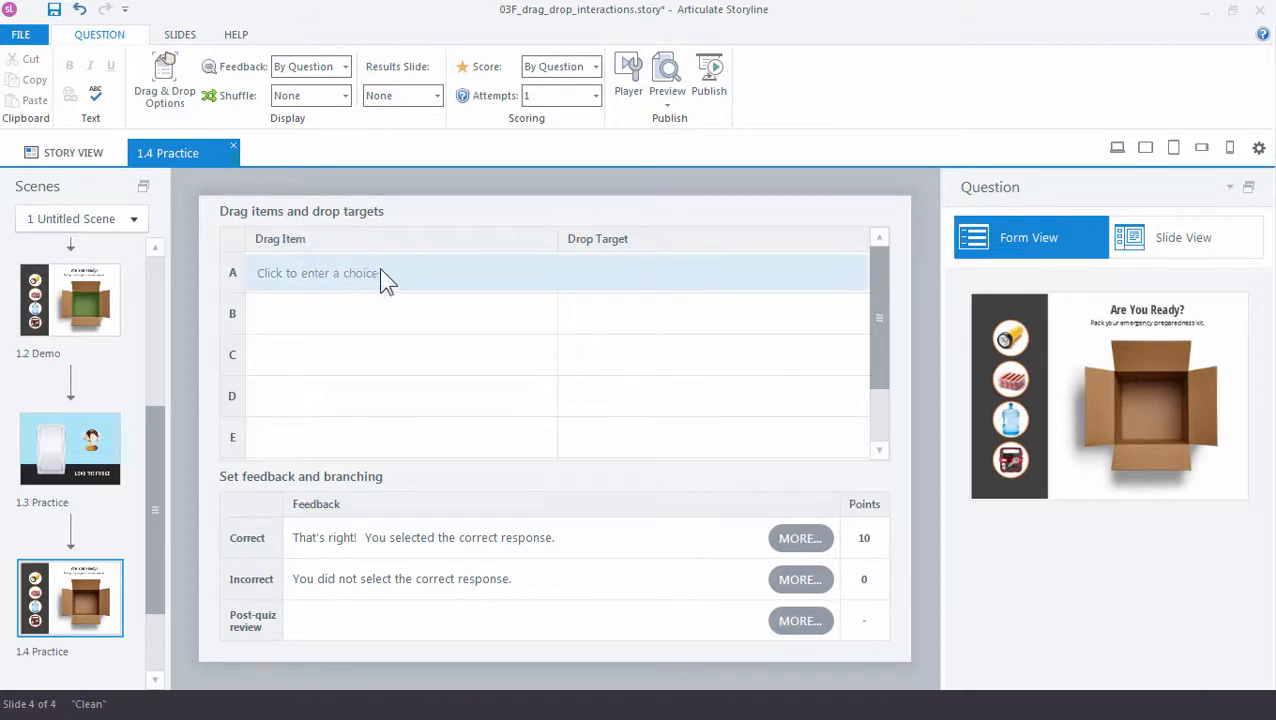
# Step: Assign drag items A–D as the flashlight, hotdogs, radio and water images in Form View
pyautogui.click(318, 272)
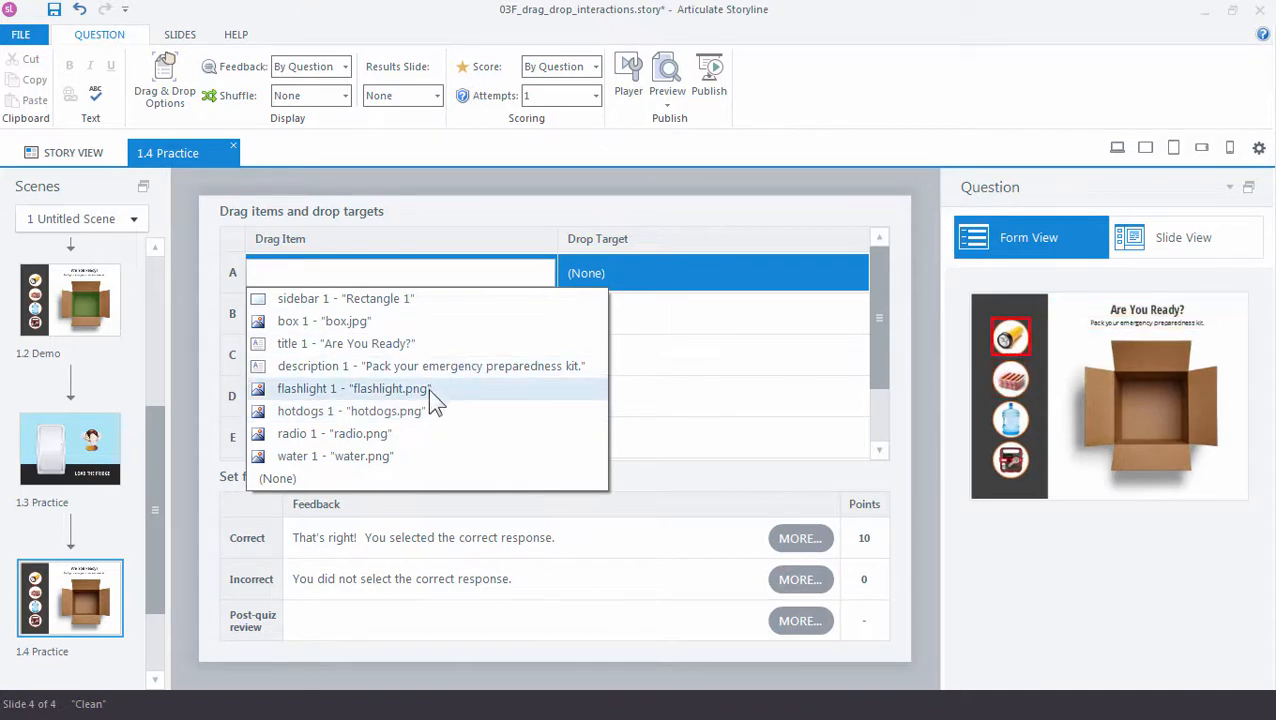
pyautogui.click(352, 388)
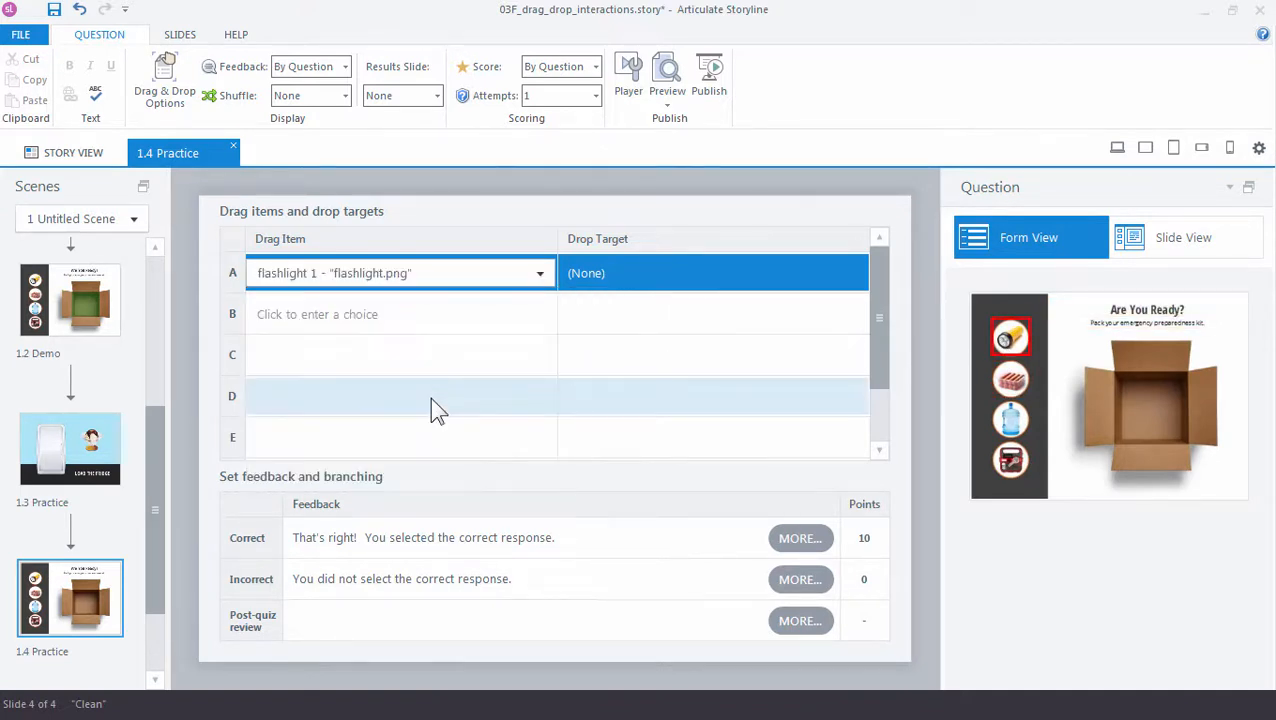
pyautogui.click(400, 314)
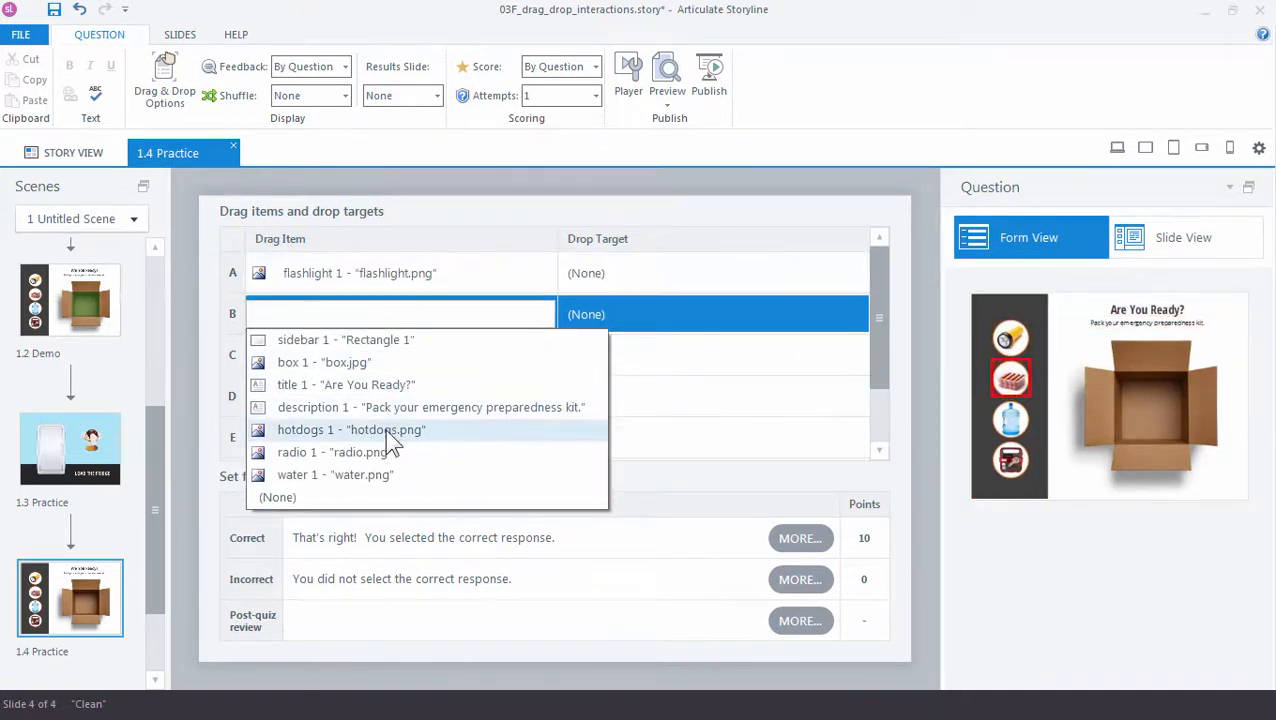
pyautogui.click(352, 428)
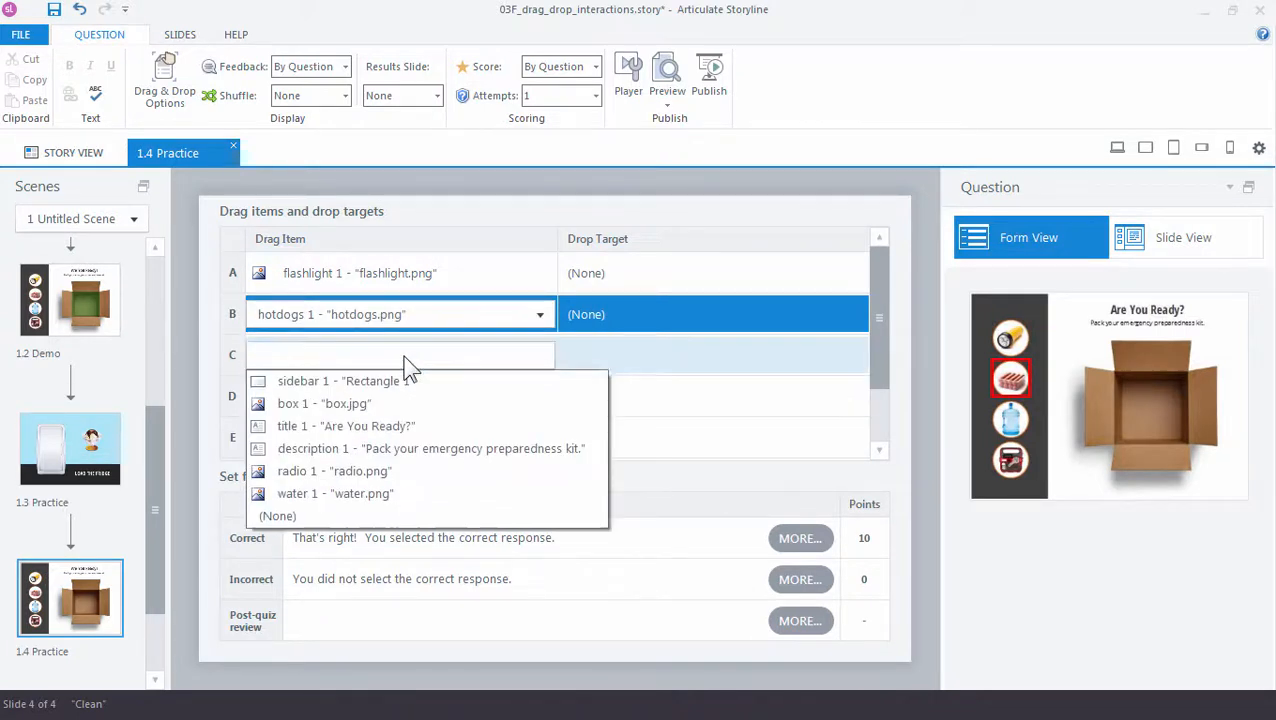
pyautogui.click(334, 472)
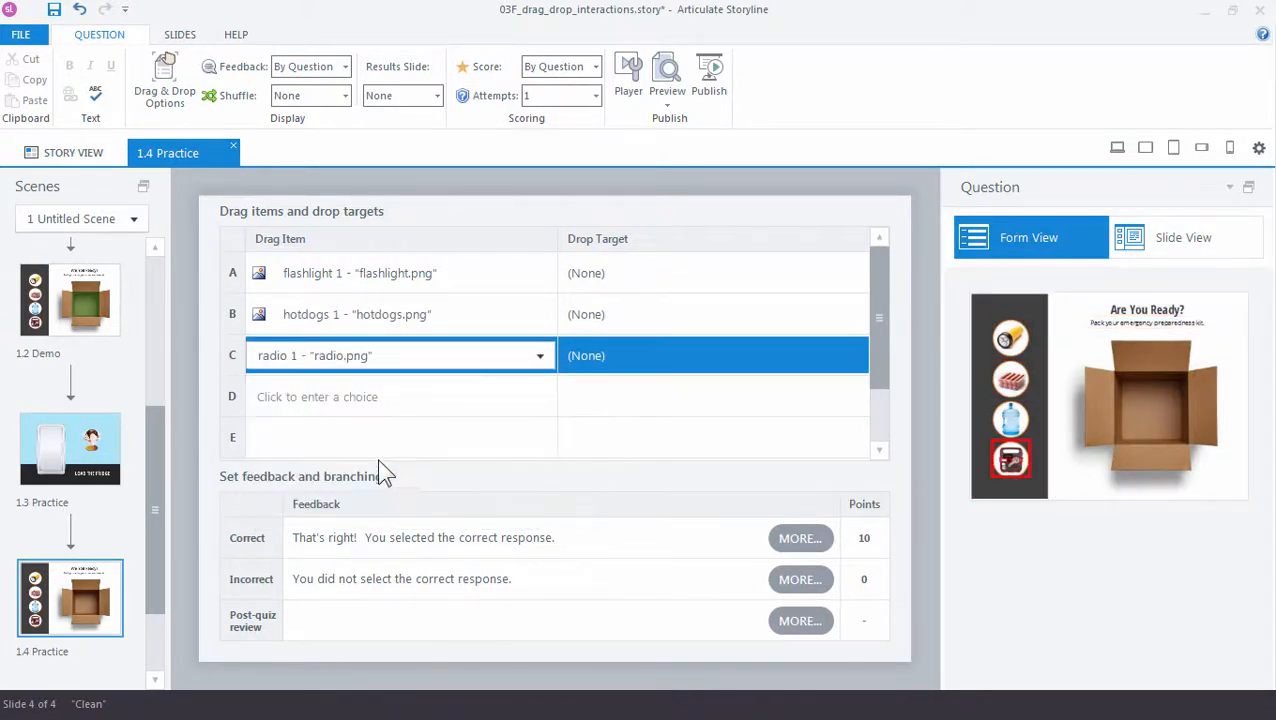
pyautogui.click(400, 396)
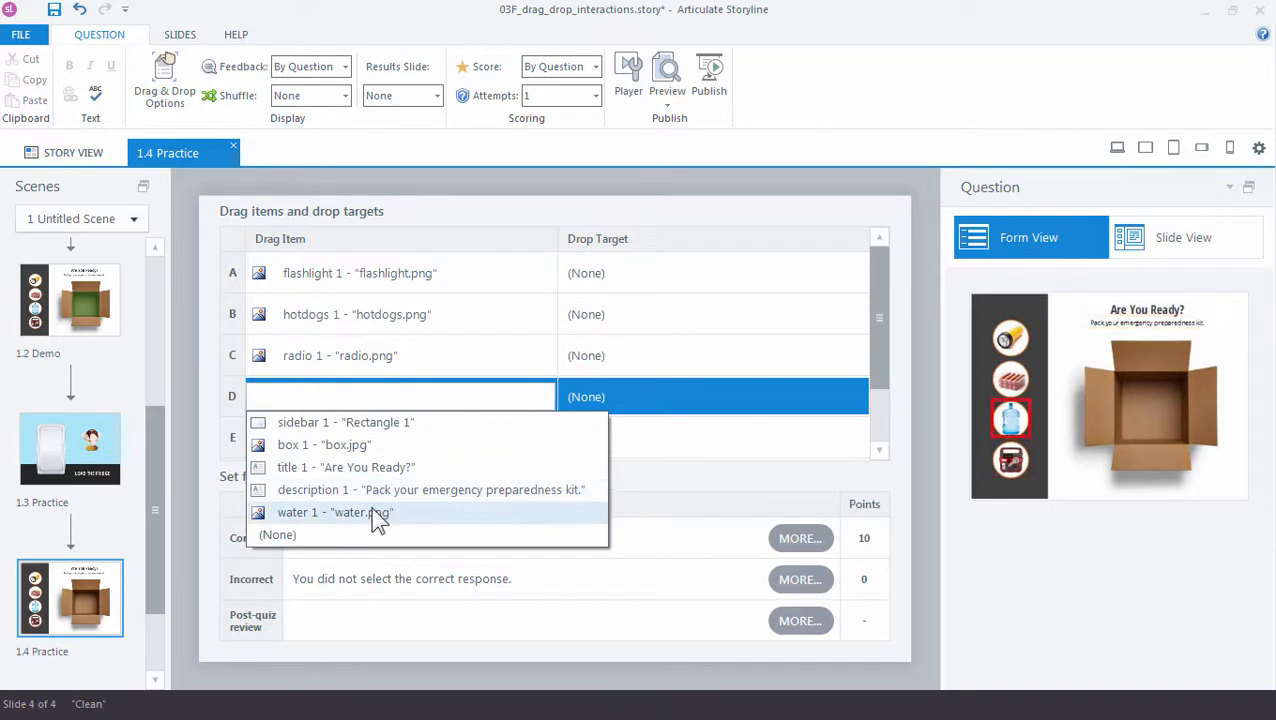
pyautogui.click(336, 512)
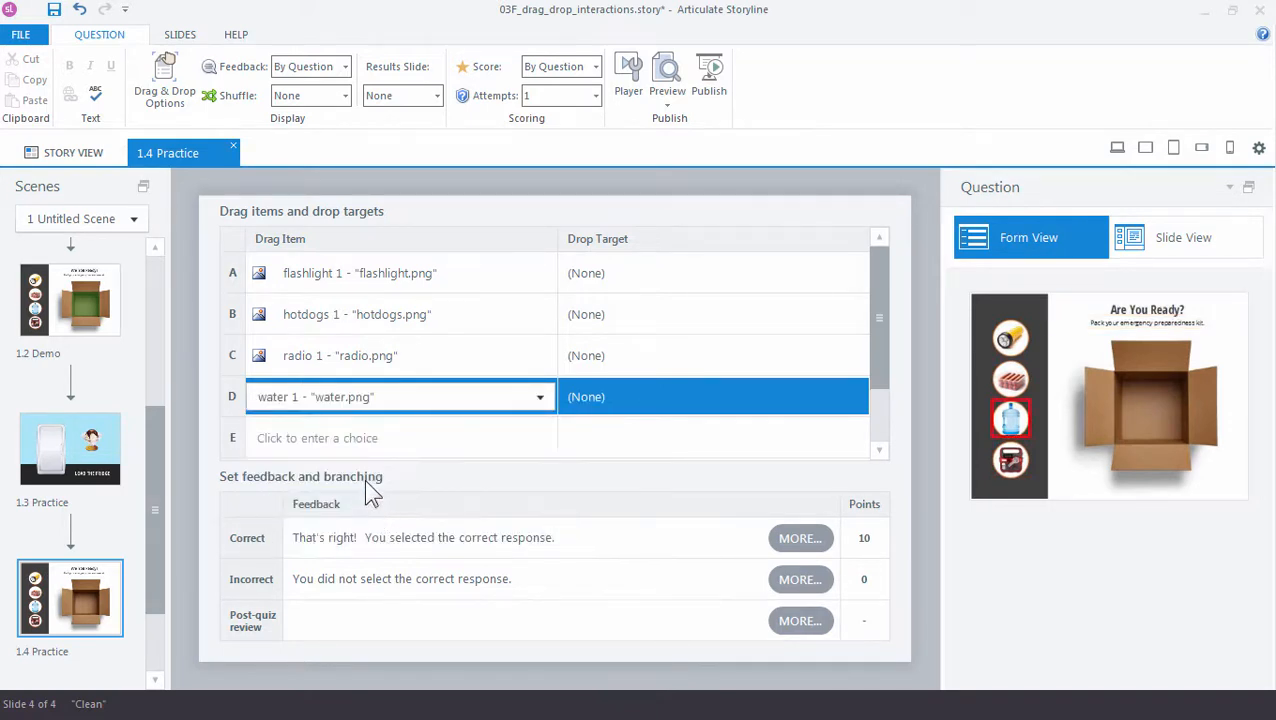
pyautogui.moveTo(360, 356)
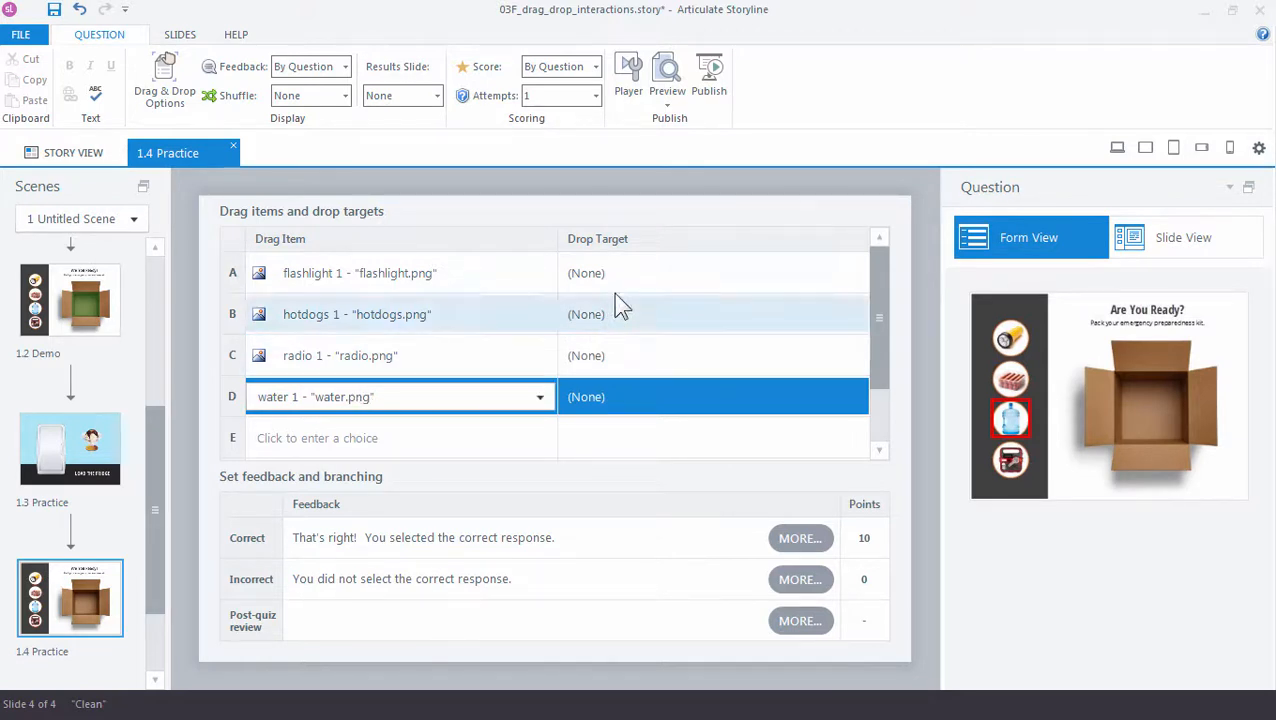
# Step: Choose box 1 - "box.jpg" as the flashlight's drop target
pyautogui.click(712, 272)
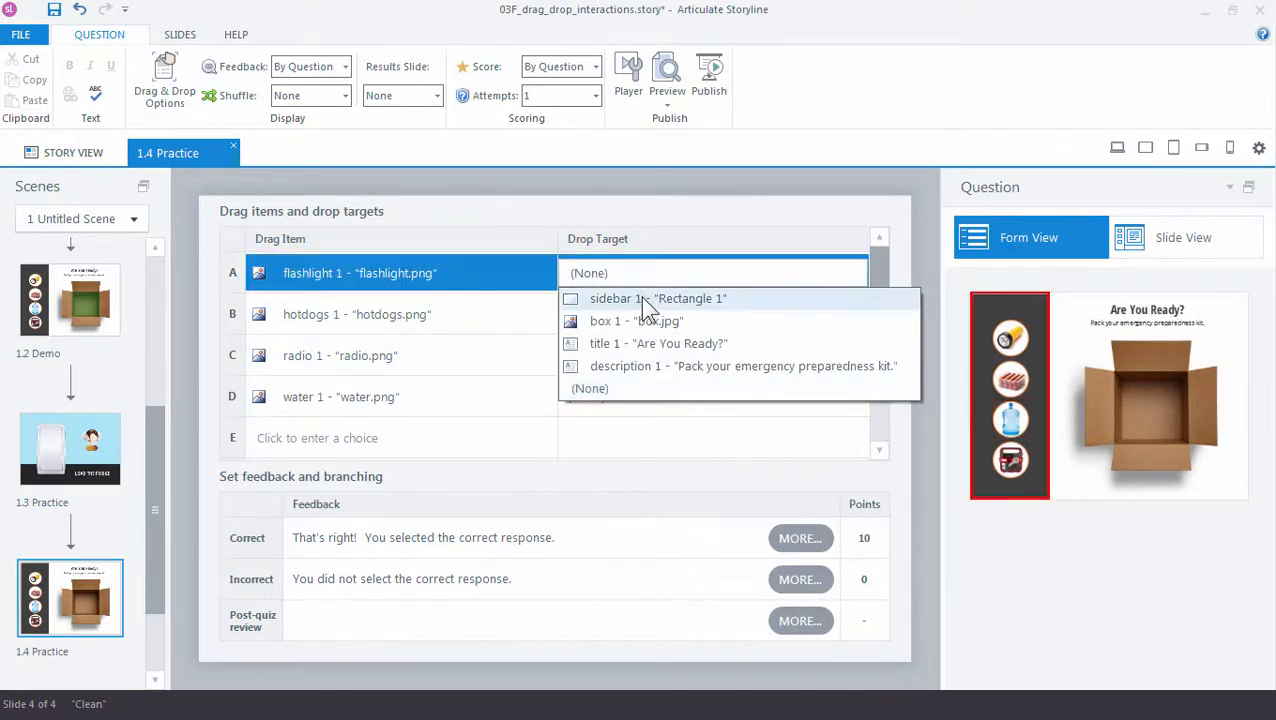
pyautogui.click(636, 320)
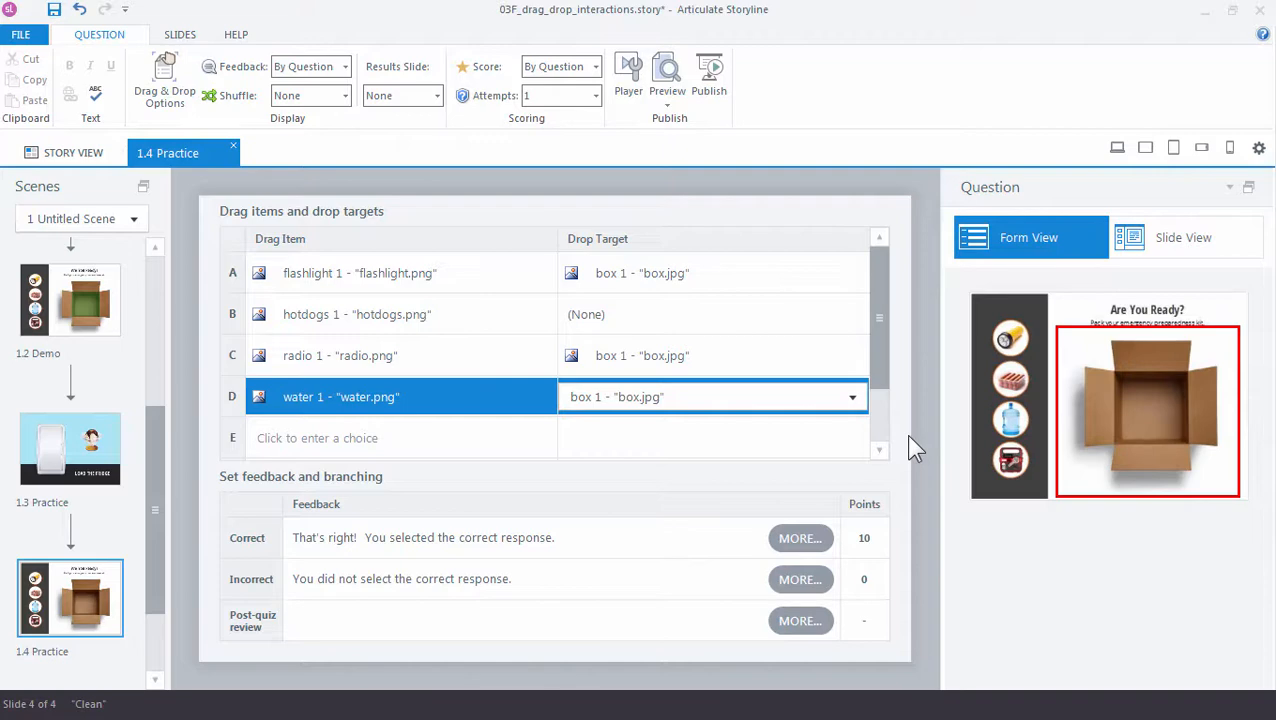
pyautogui.moveTo(708, 204)
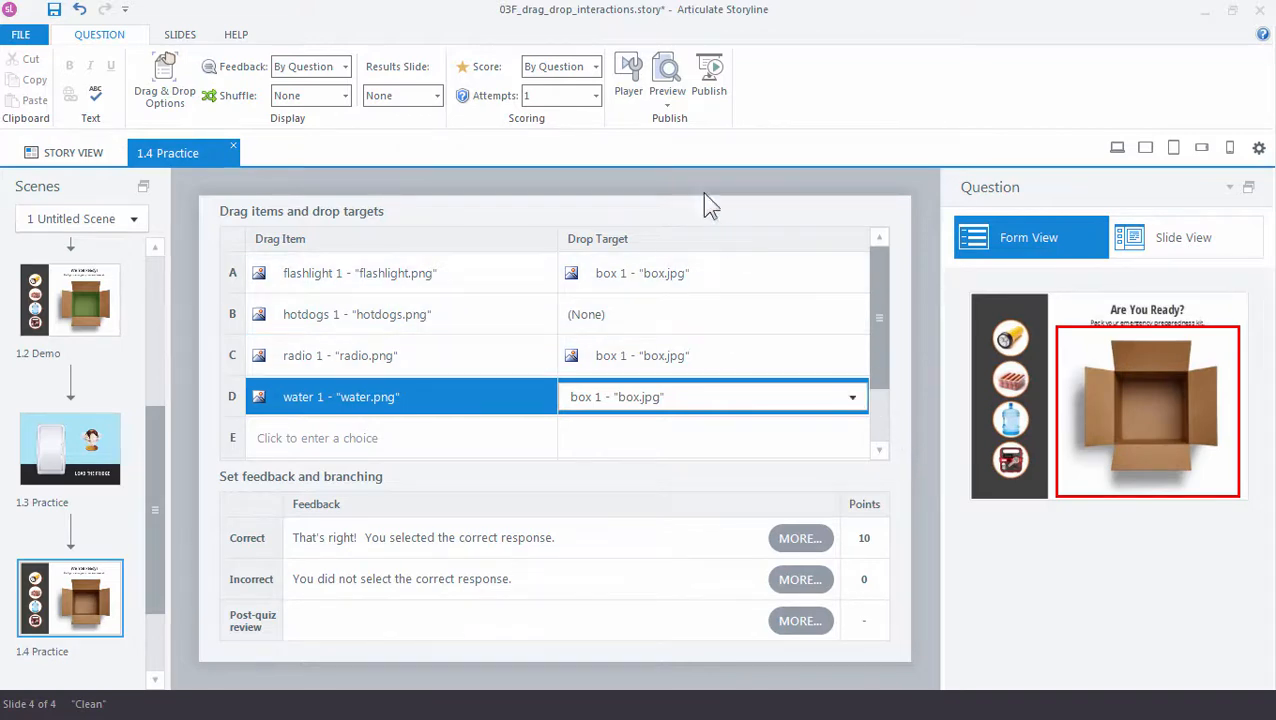
# Step: Preview this slide and drag the flashlight, hotdogs, water and radio into the box
pyautogui.click(666, 76)
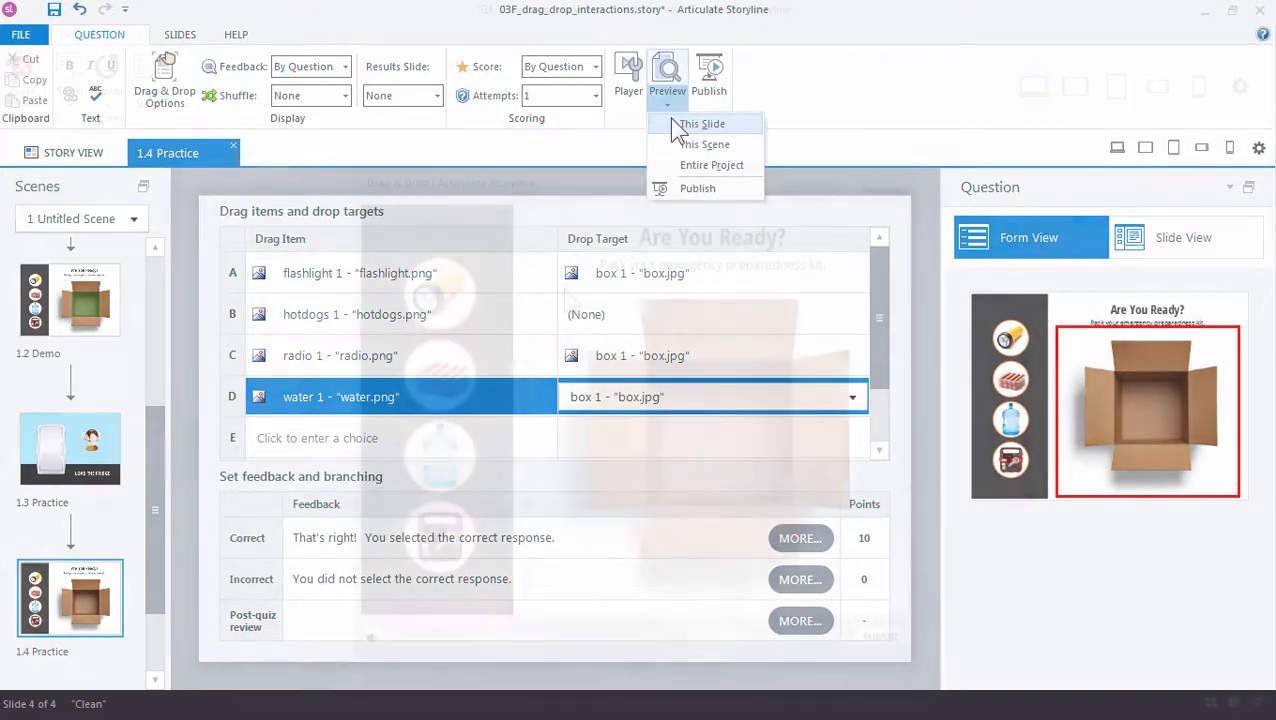
pyautogui.click(704, 124)
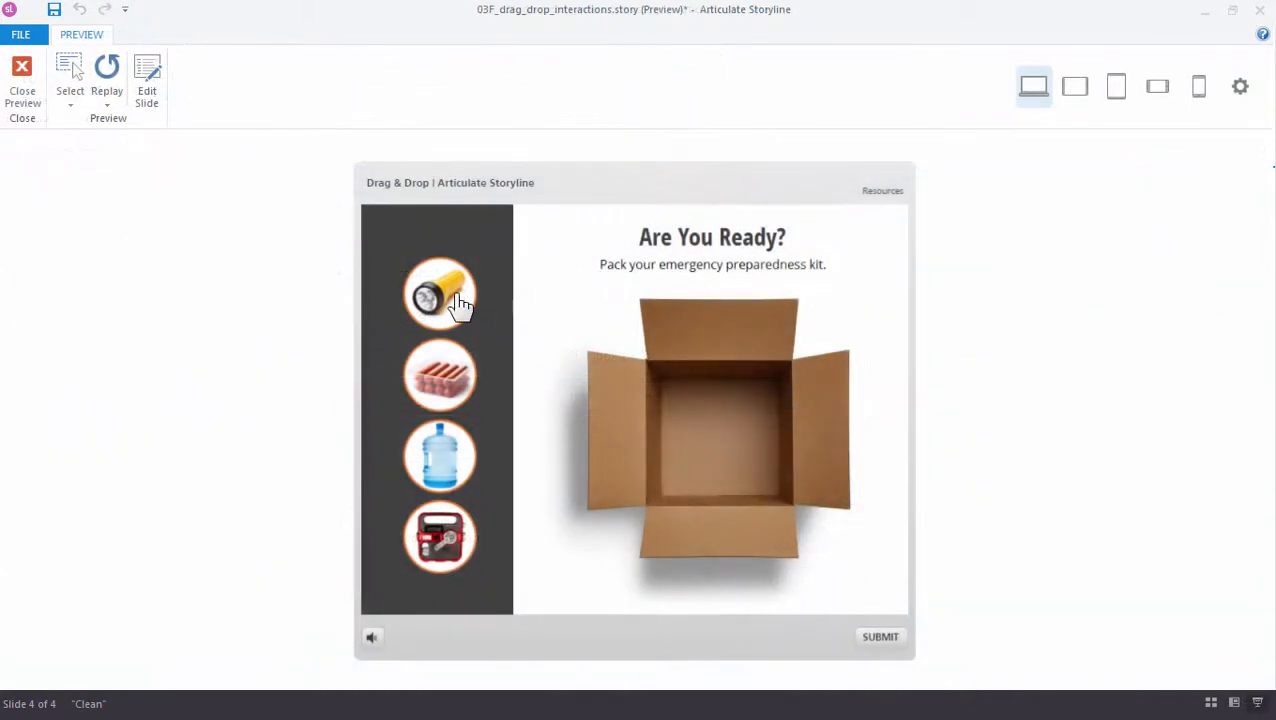
pyautogui.moveTo(440, 296); pyautogui.dragTo(458, 280)
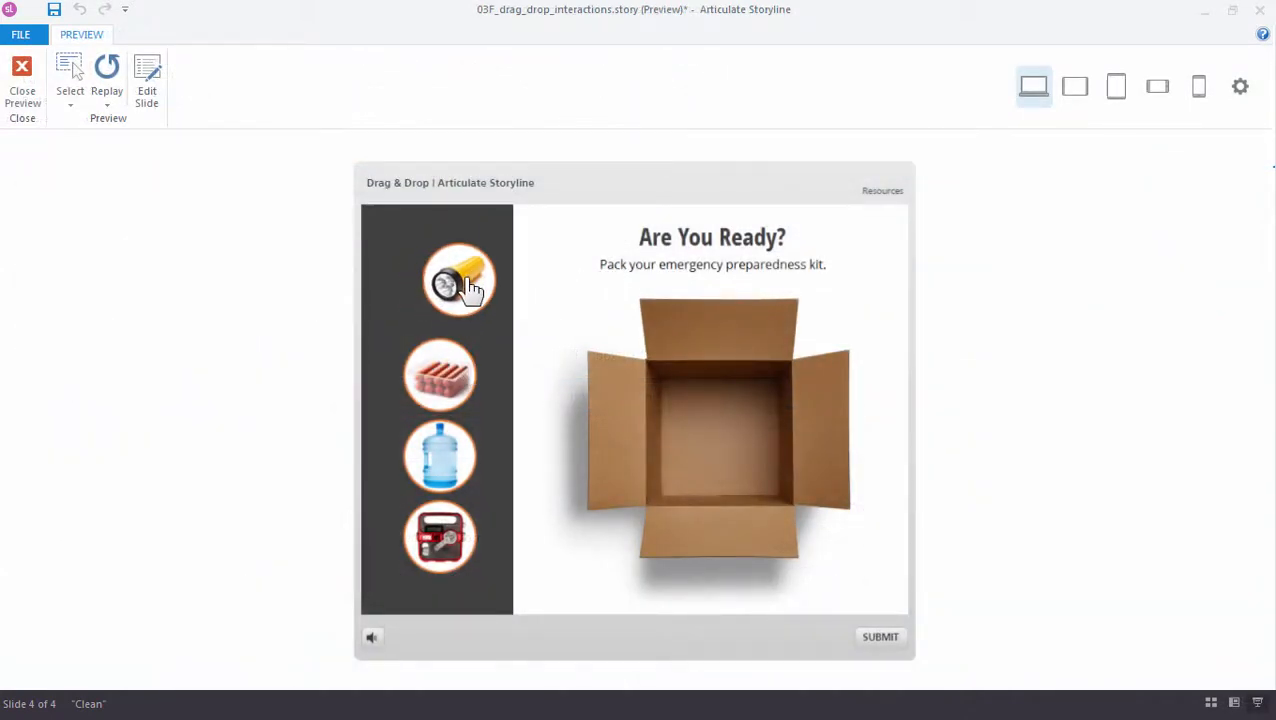
pyautogui.moveTo(458, 280); pyautogui.dragTo(712, 444)
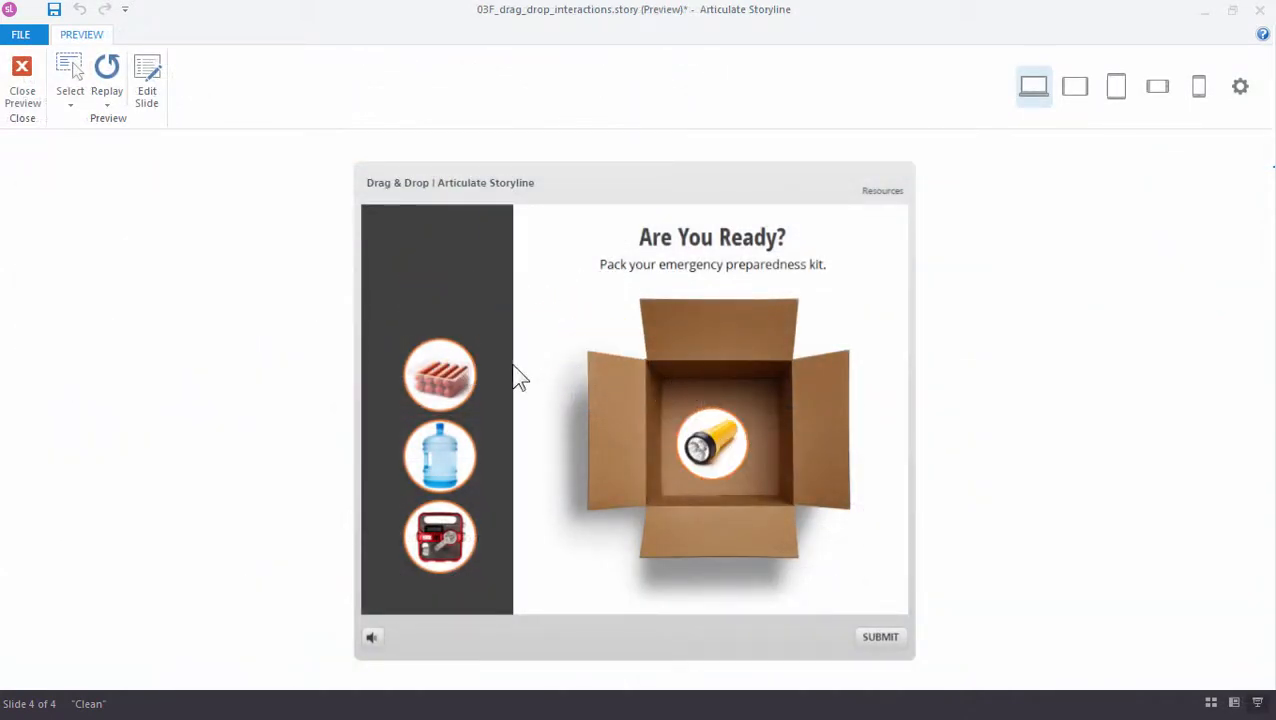
pyautogui.moveTo(440, 376); pyautogui.dragTo(656, 408)
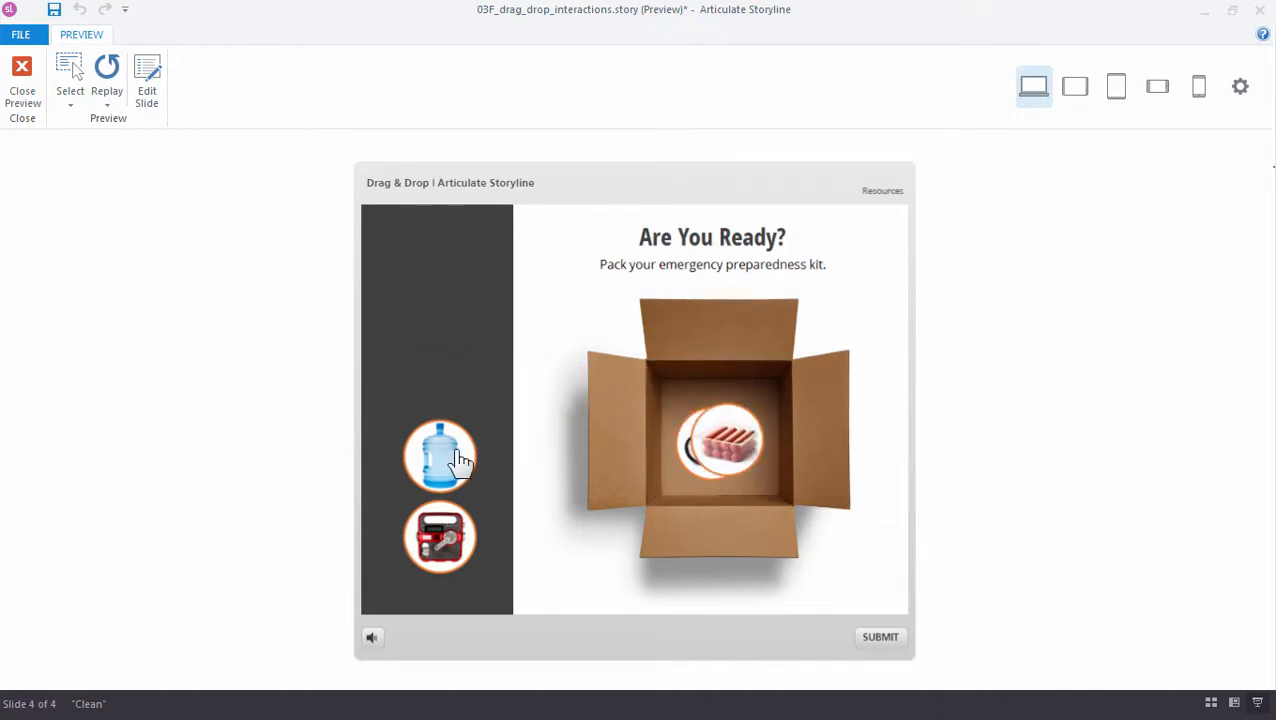
pyautogui.moveTo(440, 456); pyautogui.dragTo(714, 450)
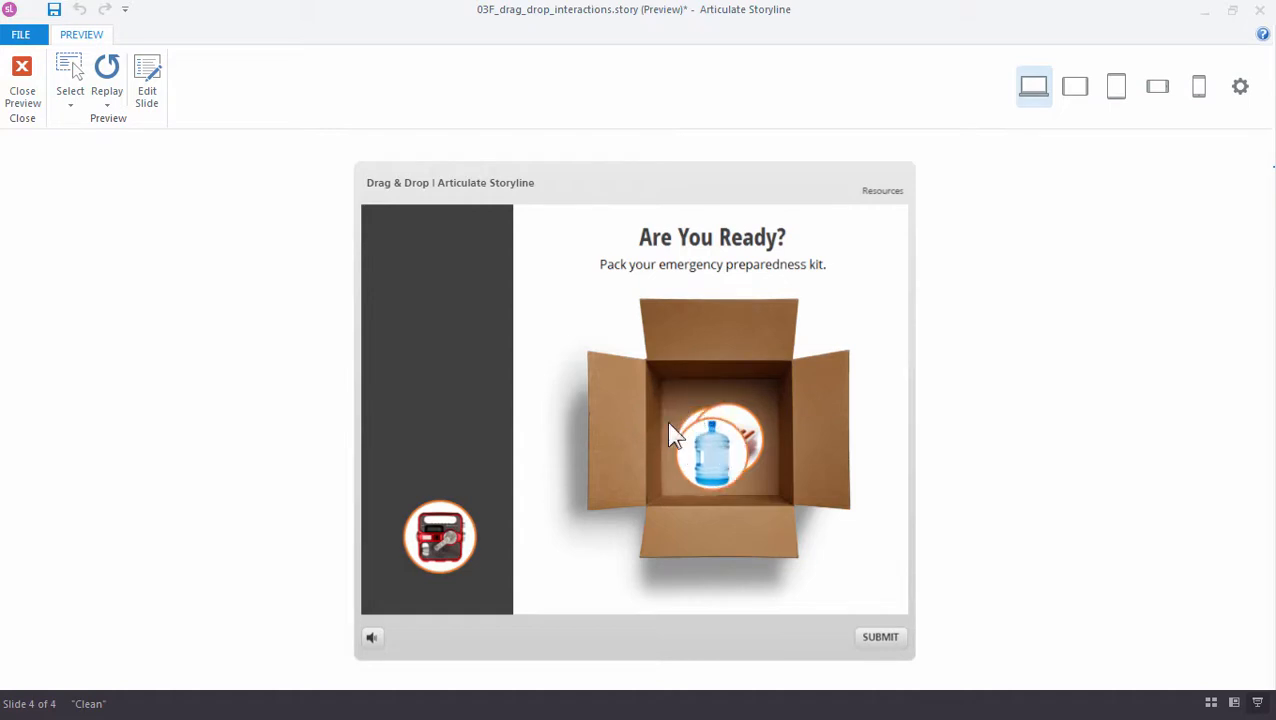
pyautogui.moveTo(440, 536); pyautogui.dragTo(710, 444)
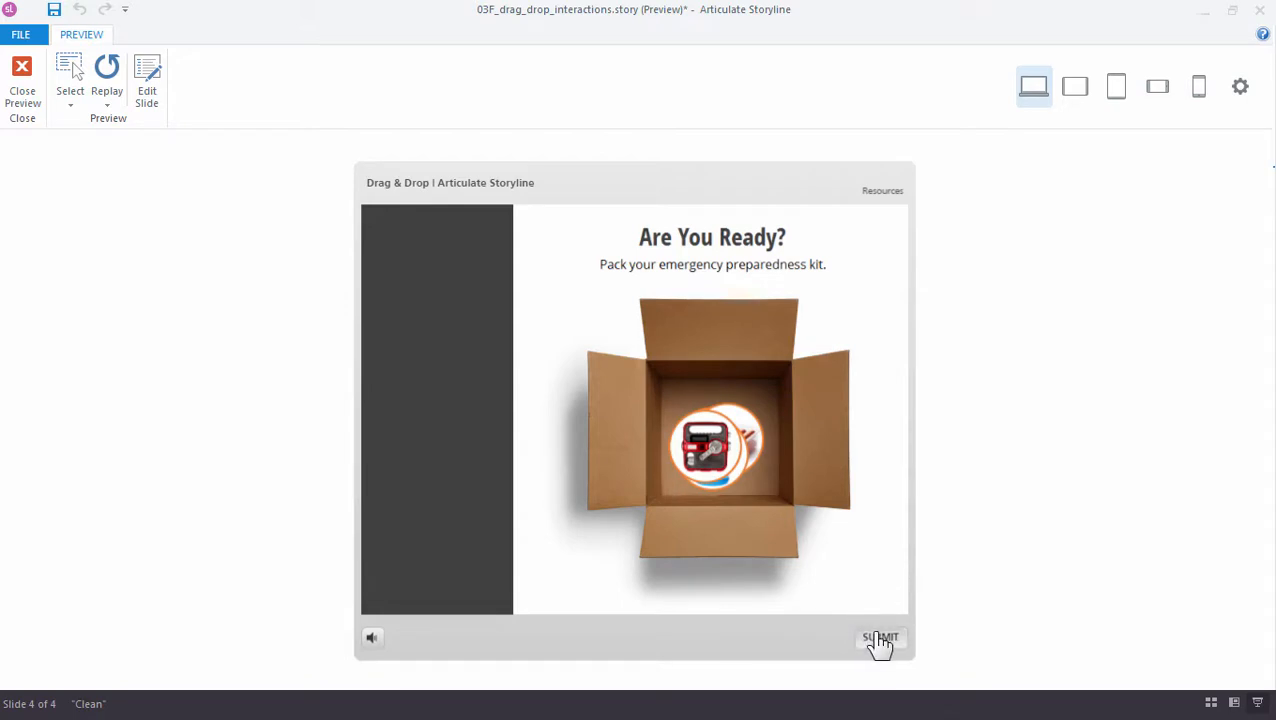
# Step: Submit the answer, getting Incorrect feedback, then close the preview to return to editing
pyautogui.click(880, 638)
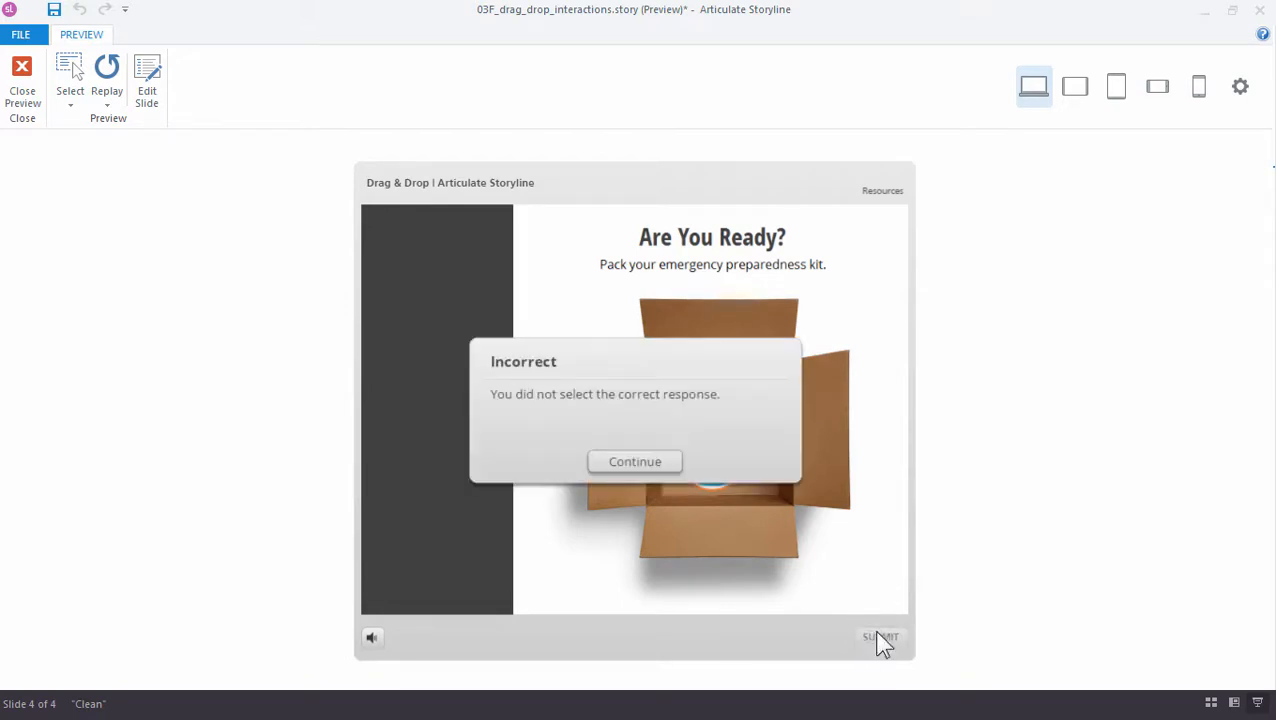
pyautogui.moveTo(858, 570)
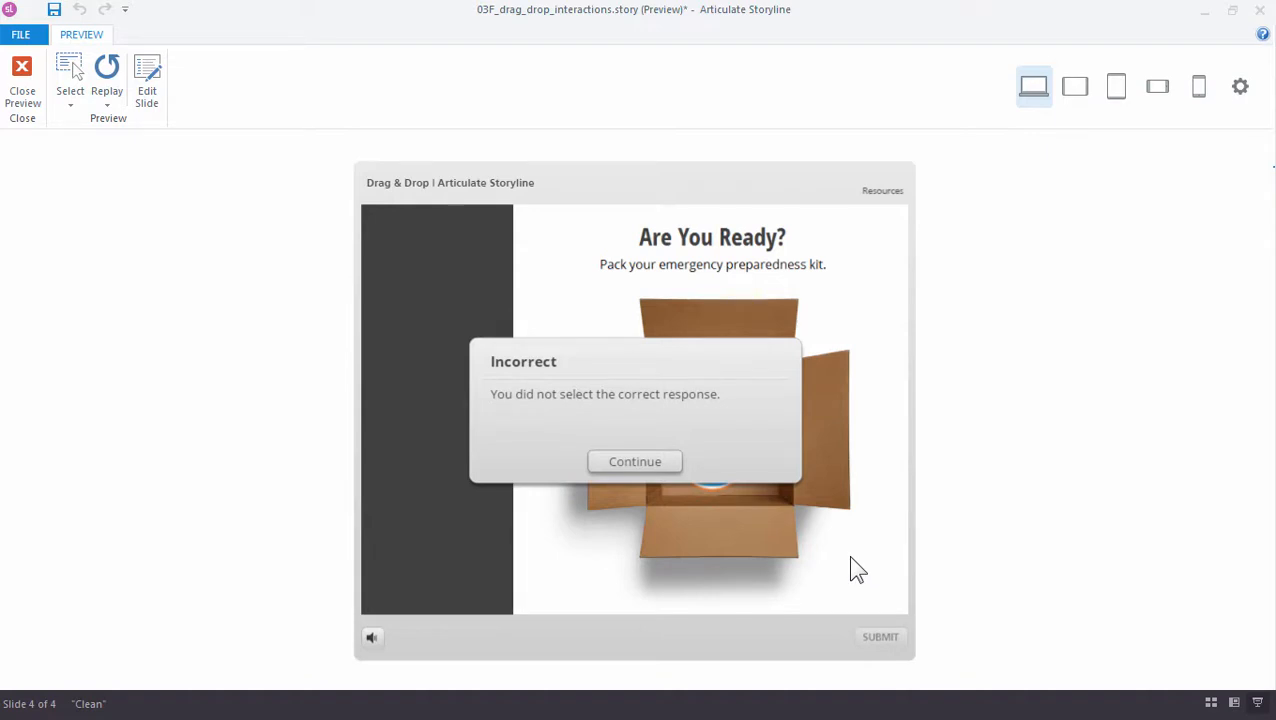
pyautogui.click(22, 80)
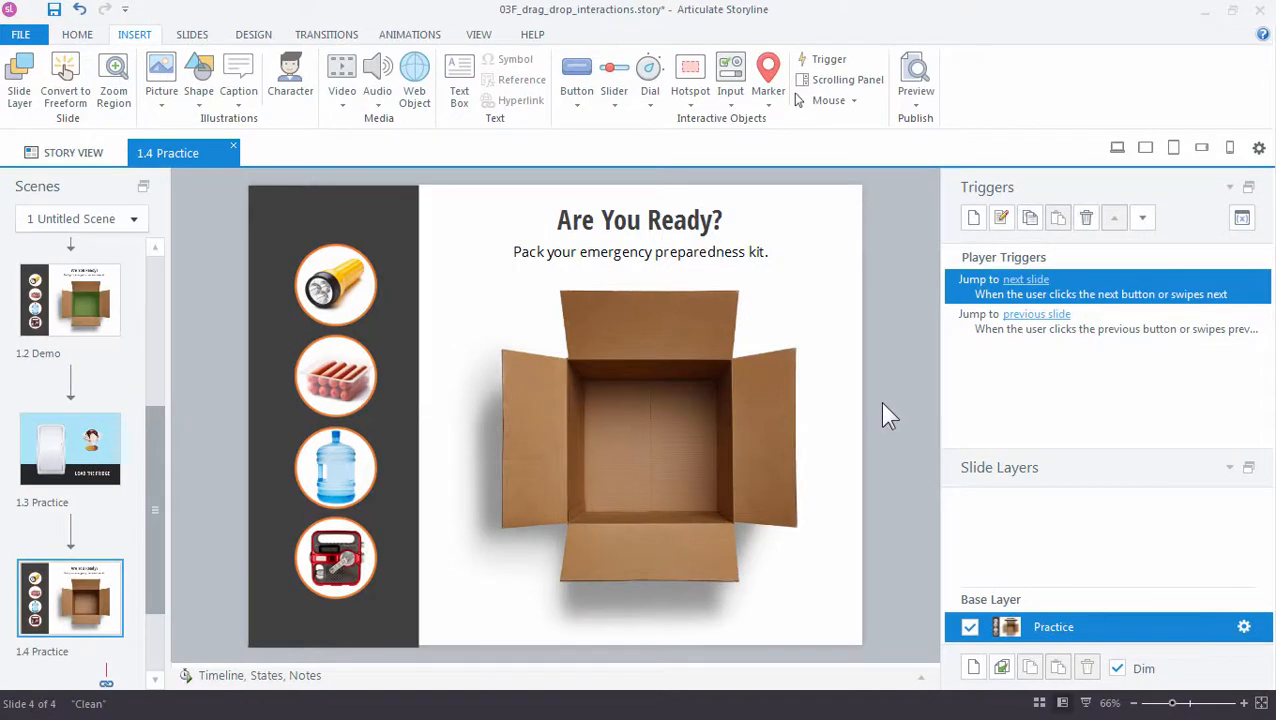